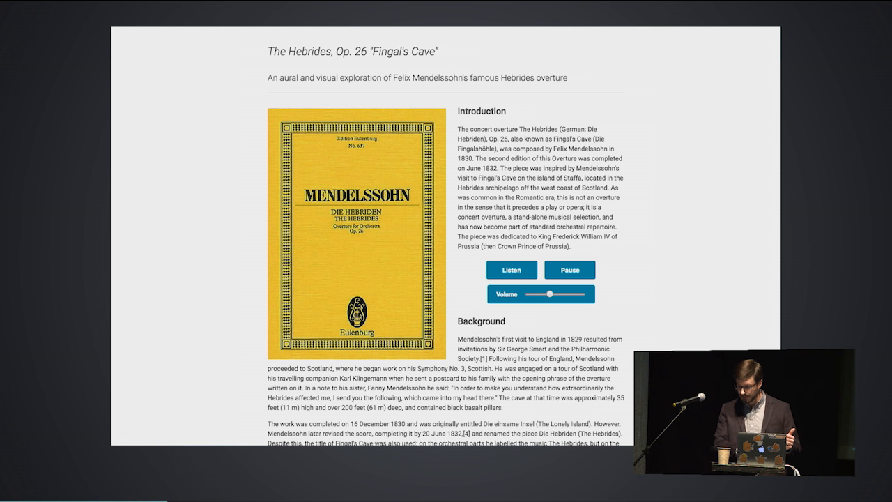
mouse_move(745, 111)
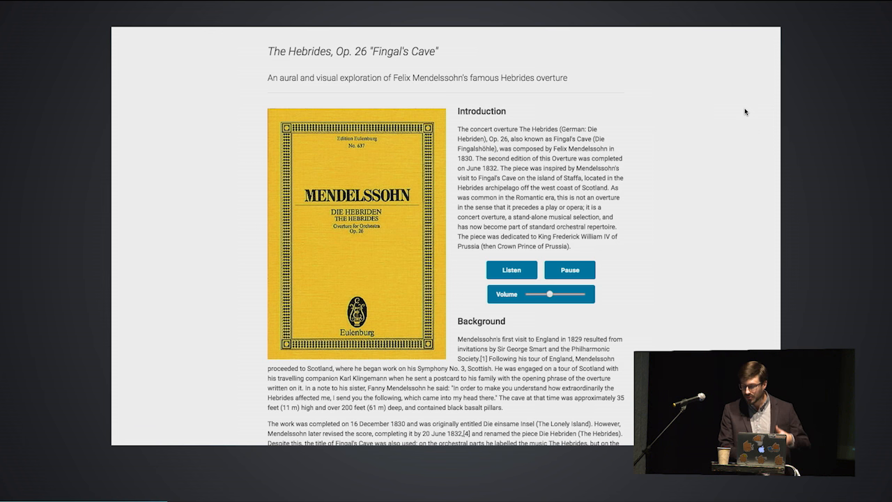
mouse_move(694, 146)
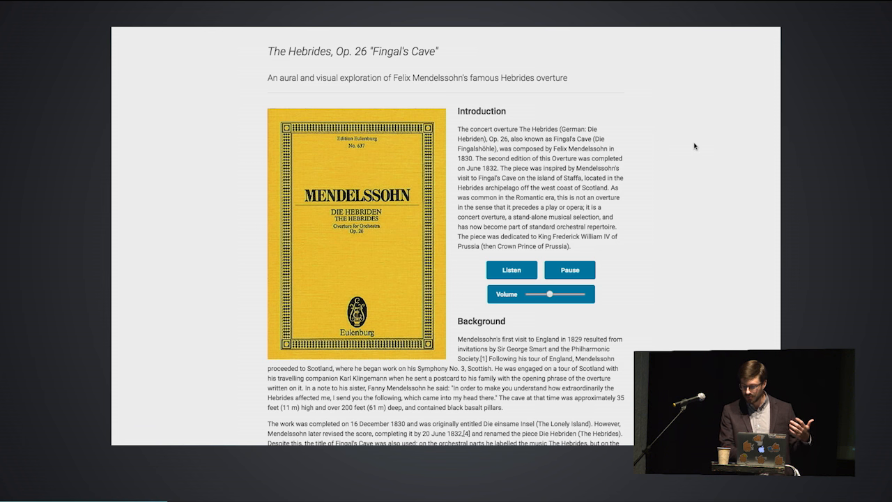
Scroll down to the Hebrides score and advance it two pages to the tempo section
scroll(down, 3)
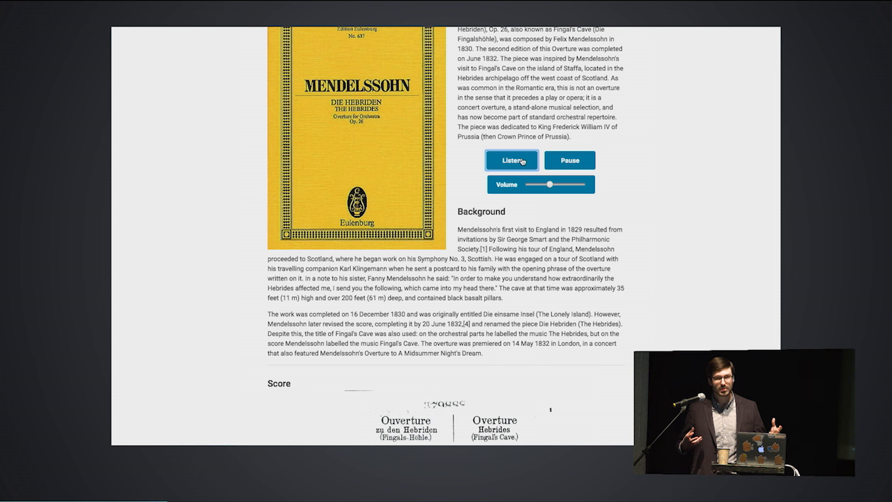
scroll(down, 3)
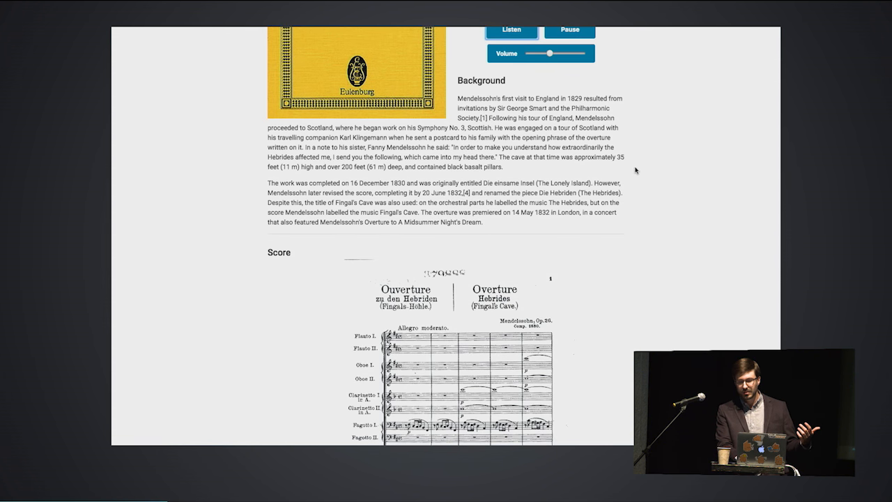
scroll(down, 3)
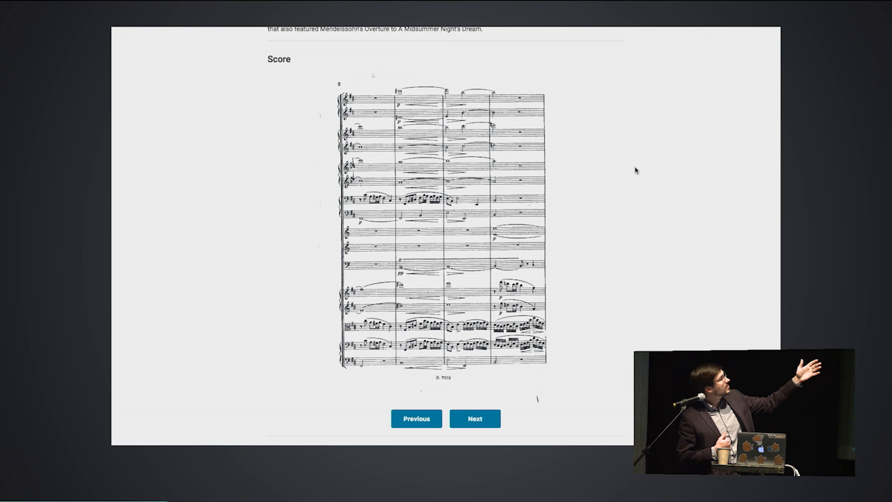
click(474, 418)
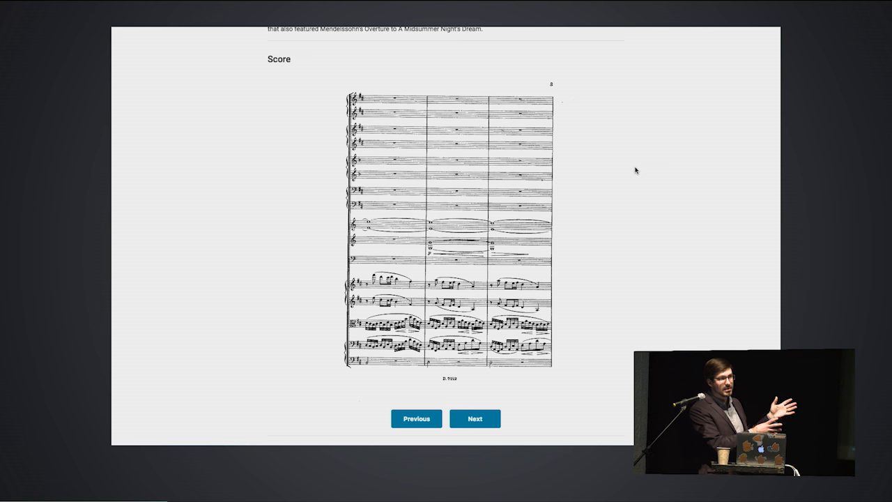
click(474, 418)
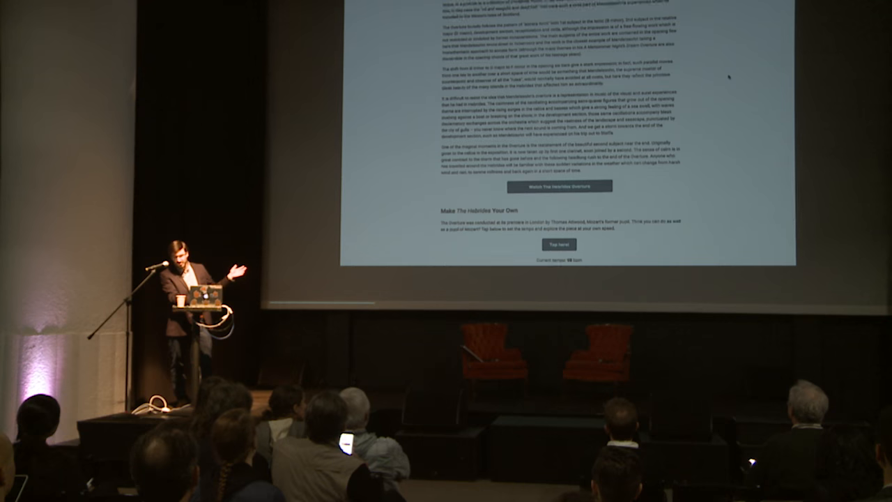
Open the Hebrides Overture performance video, then scroll down to Make The Hebrides Your Own
click(445, 209)
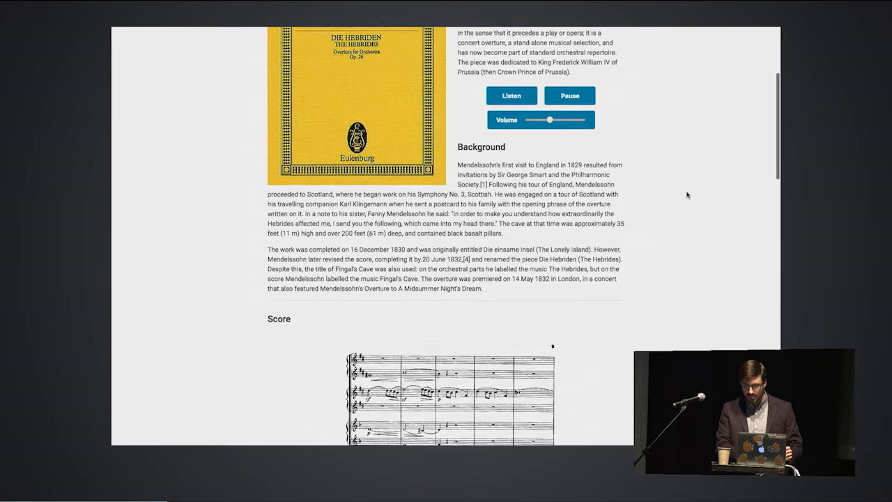
scroll(down, 3)
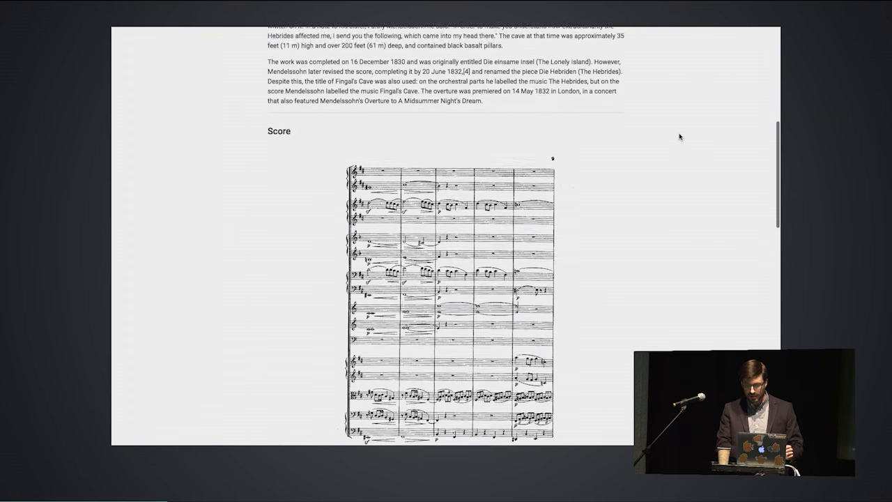
scroll(down, 3)
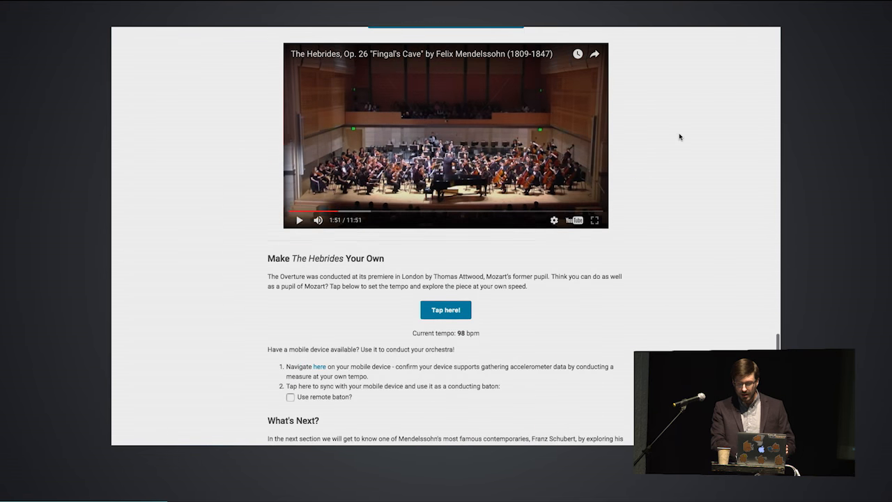
scroll(down, 3)
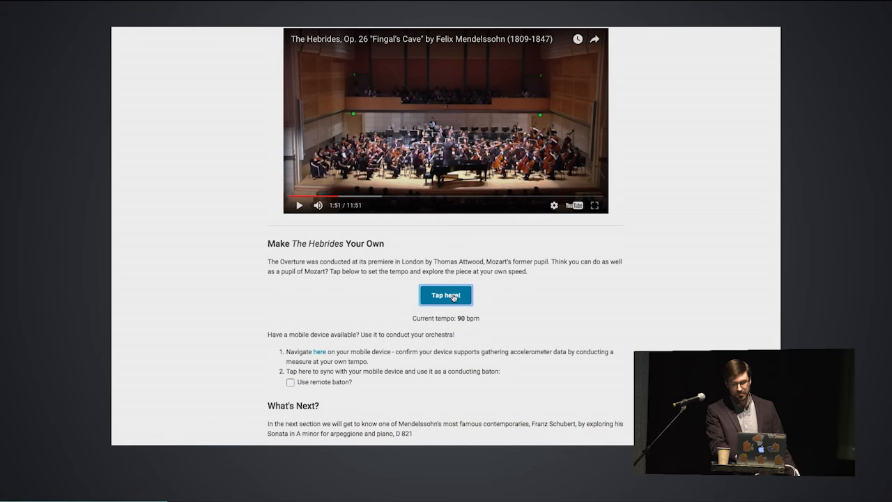
Tap three more beats on Tap here! to raise the overture tempo to 138 bpm
click(445, 295)
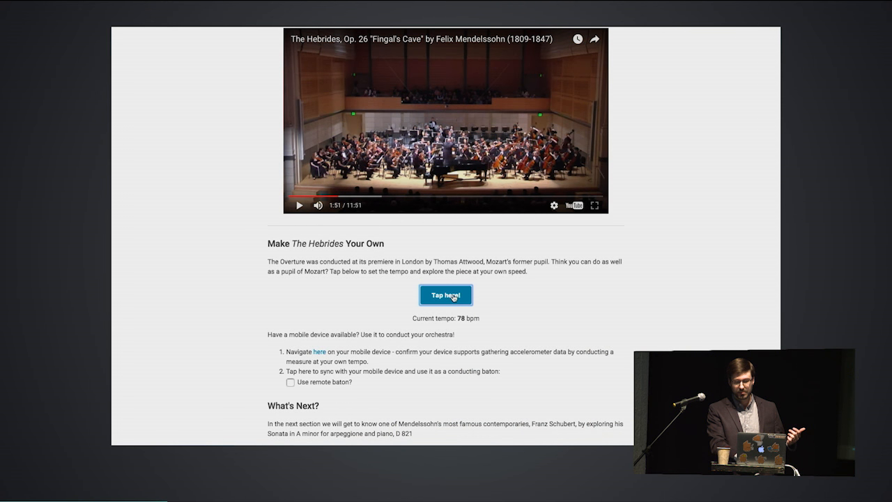
click(446, 295)
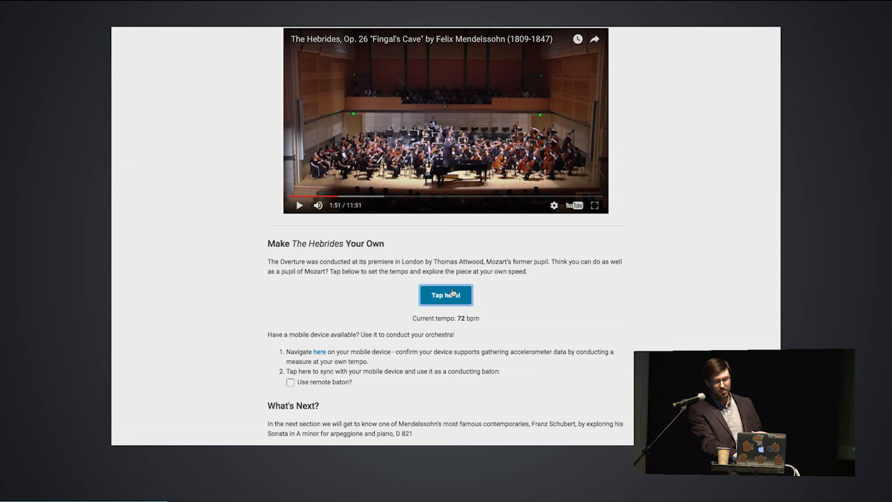
click(445, 294)
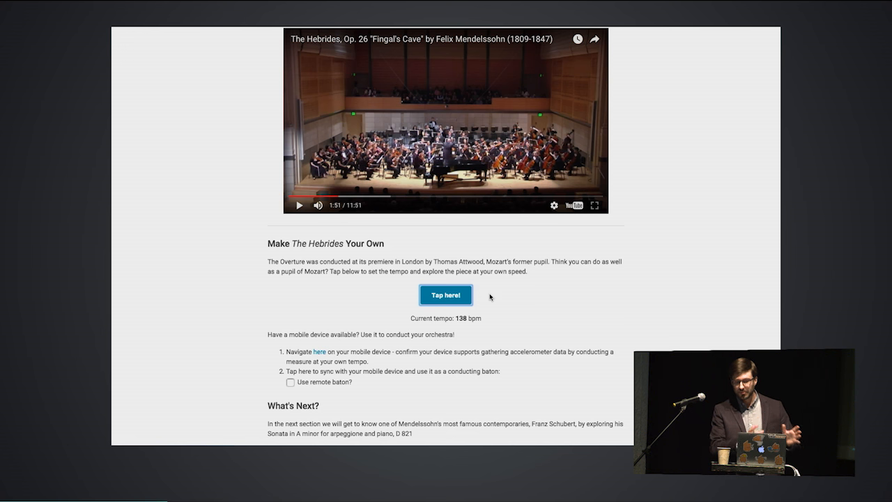
mouse_move(665, 259)
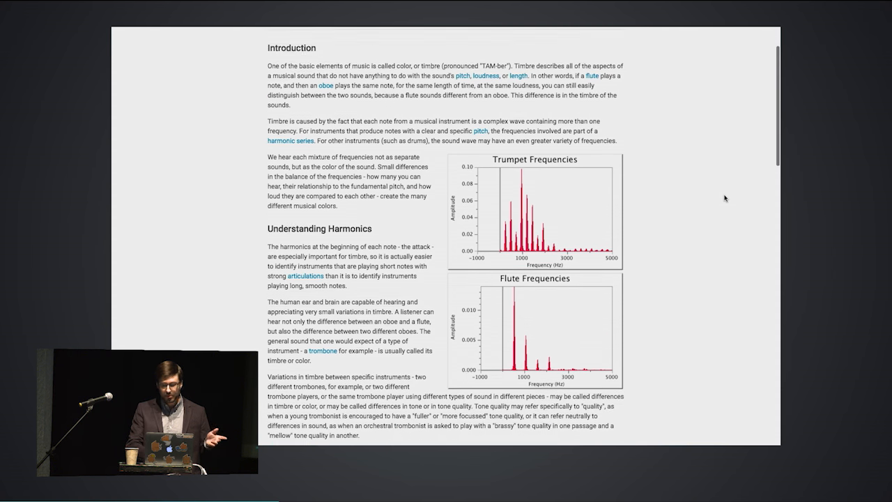
Scroll the timbre lesson down to Visualizing Timbre and its empty frequency display
scroll(down, 3)
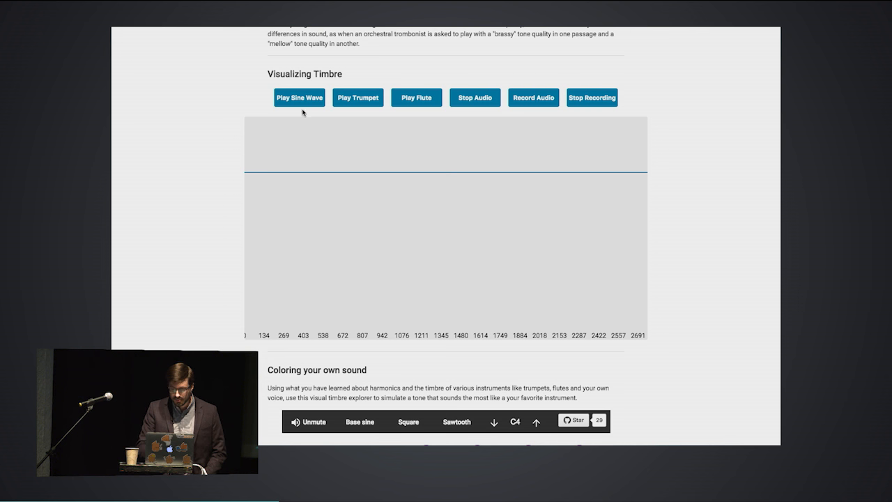
click(299, 97)
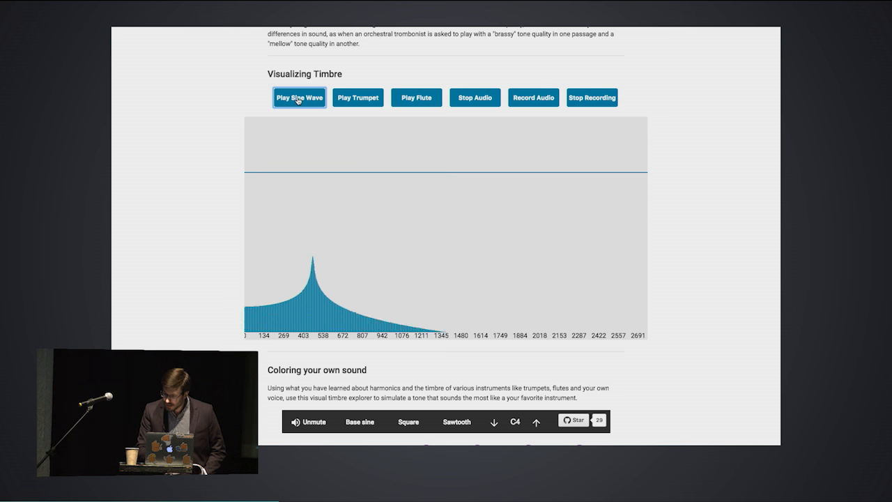
click(298, 98)
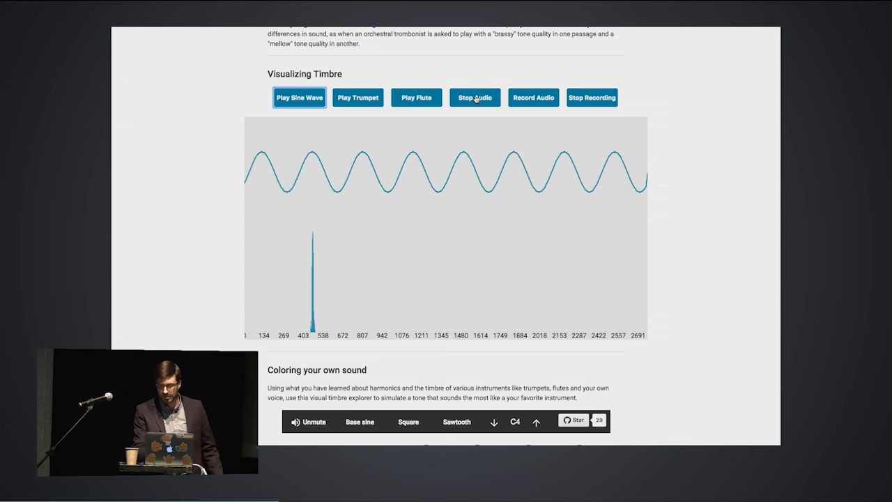
click(475, 98)
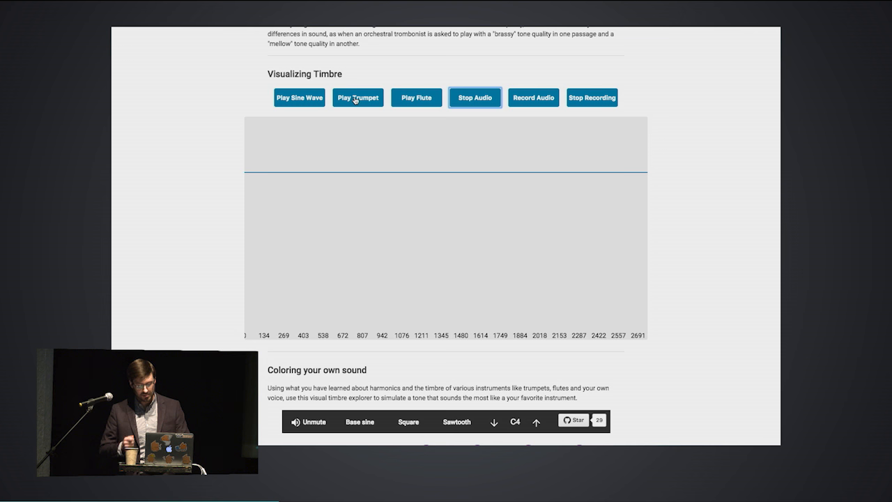
click(357, 97)
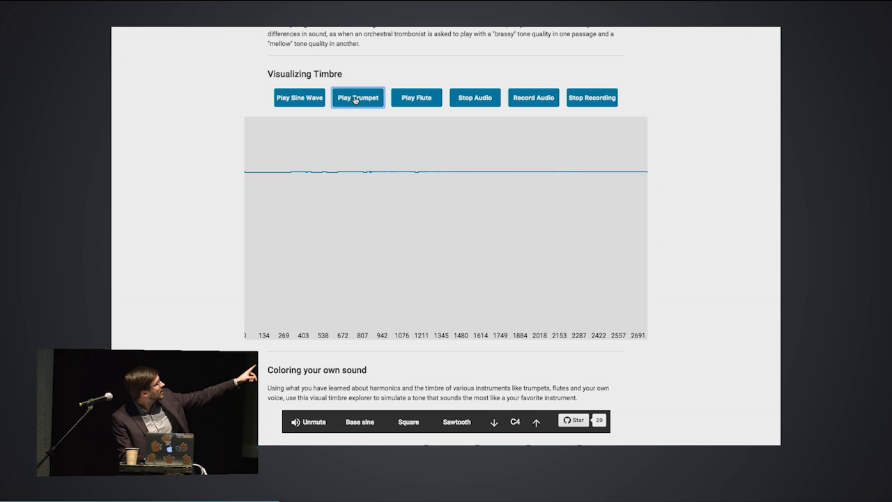
click(357, 97)
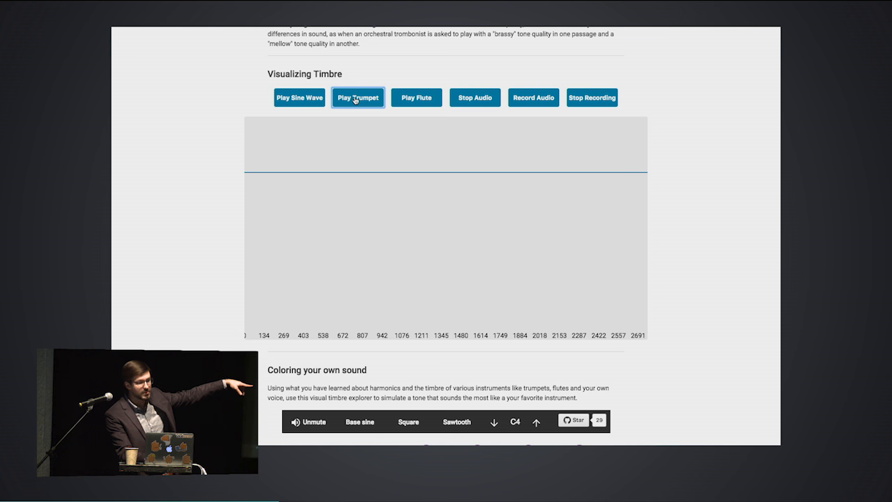
click(358, 96)
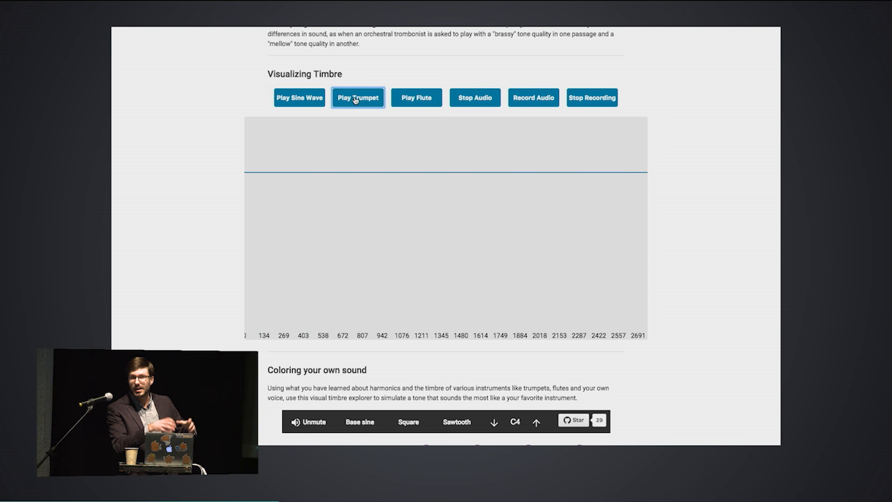
click(357, 97)
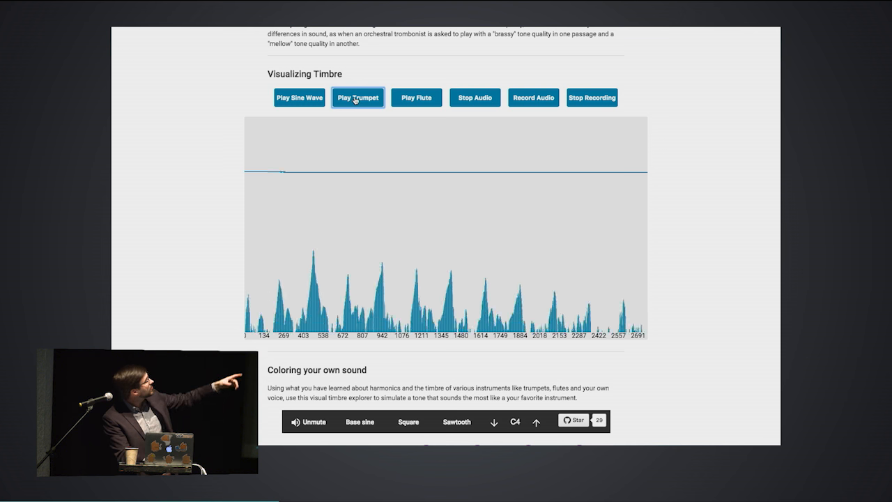
click(357, 97)
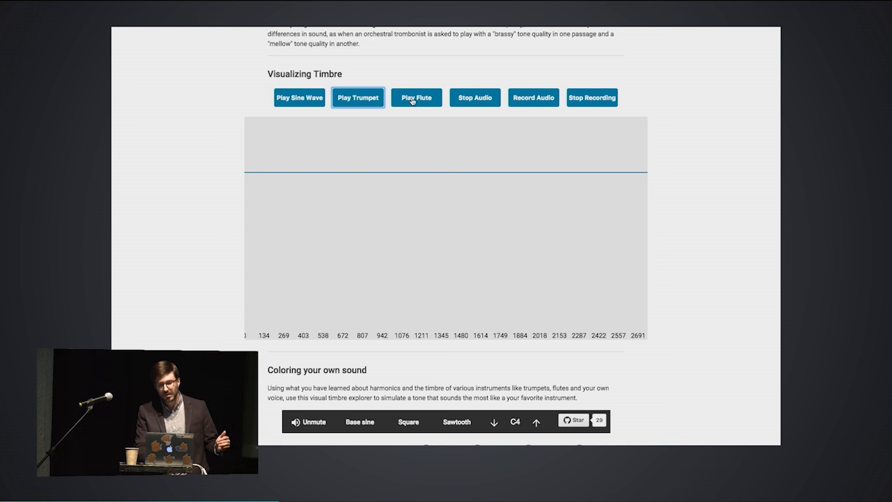
click(416, 97)
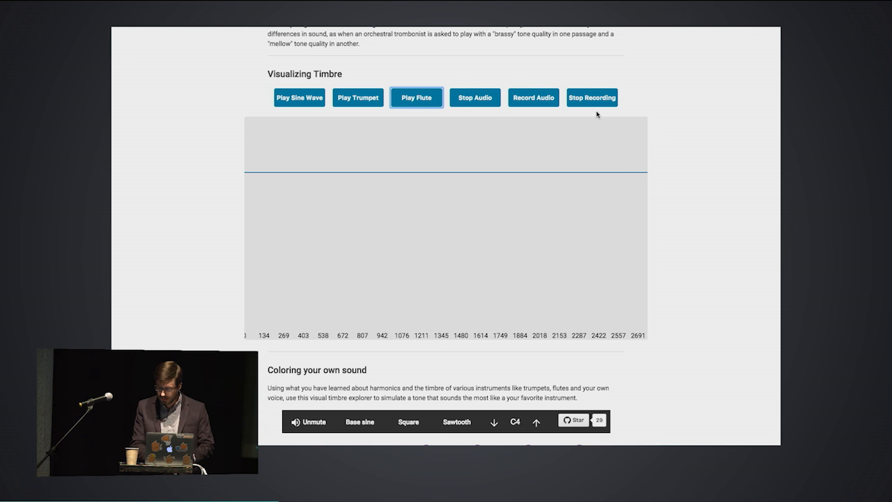
scroll(down, 3)
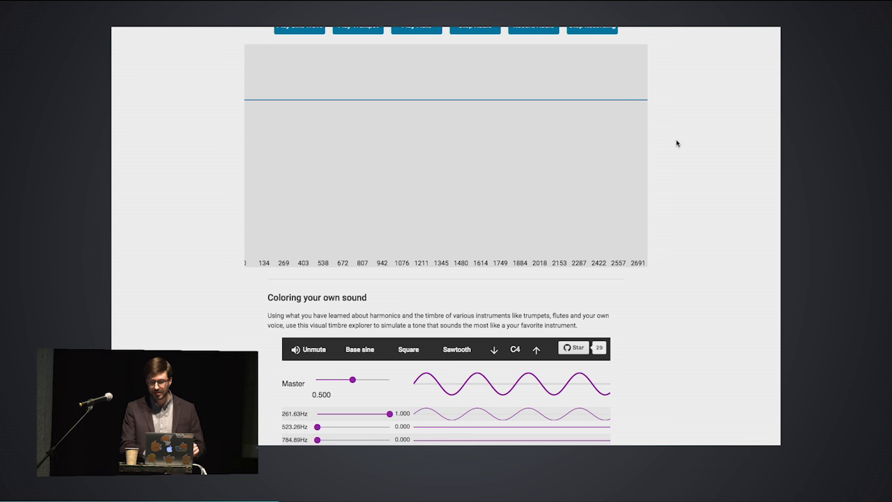
Set fundamental 0.600, 784.89Hz 0.150, higher harmonics 0.070, then unmute and mute the tone
scroll(down, 3)
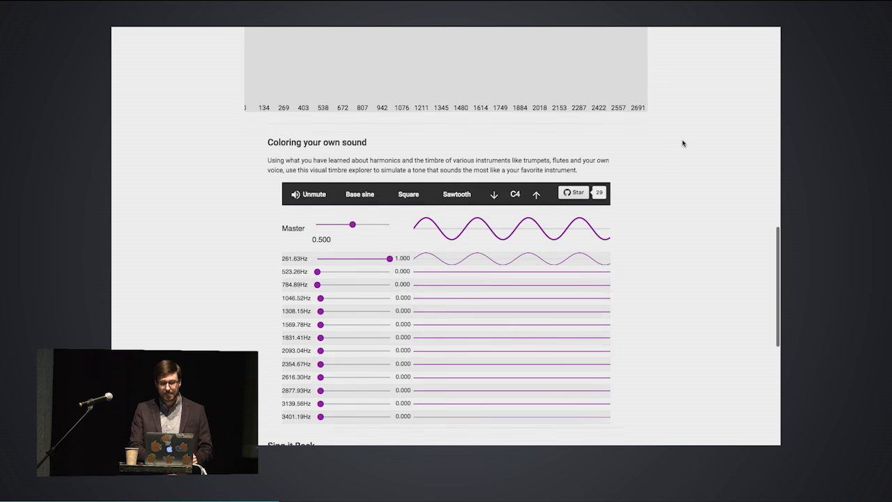
scroll(down, 3)
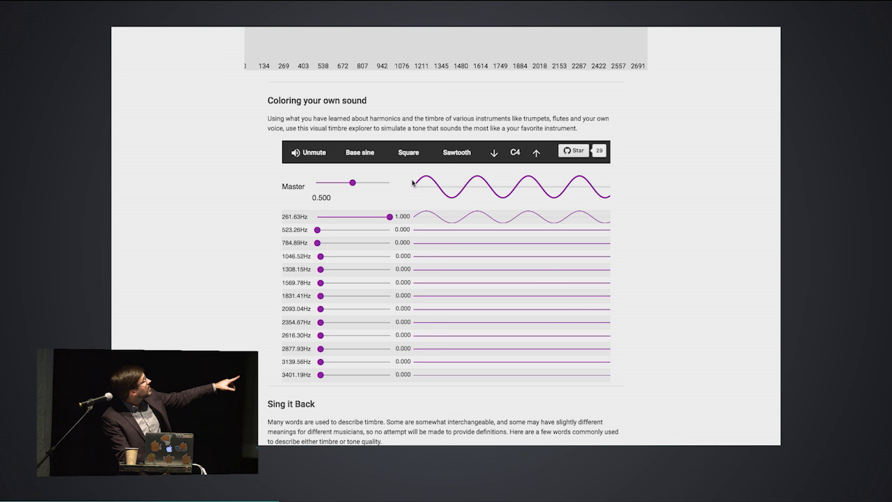
drag(393, 216, 362, 216)
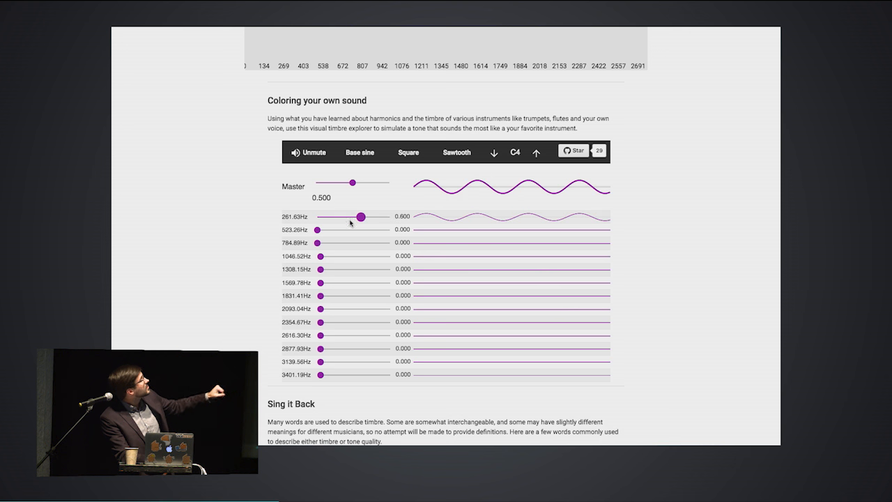
drag(317, 242, 329, 242)
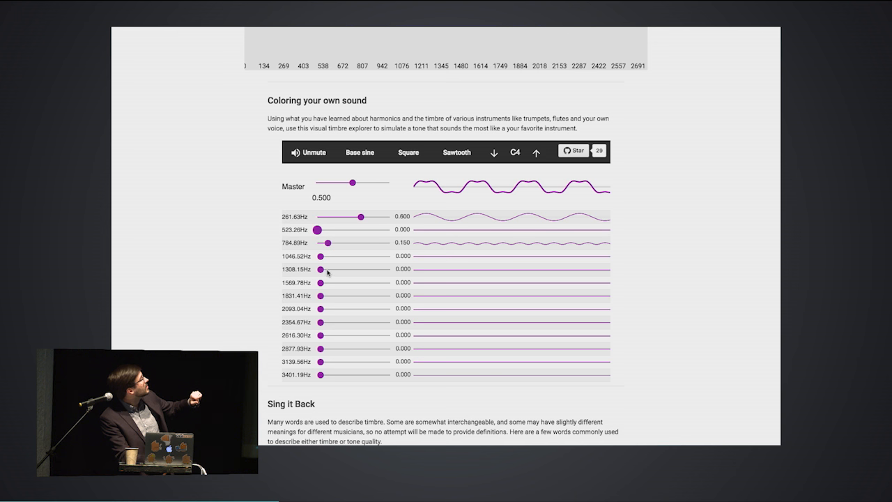
drag(318, 268, 324, 268)
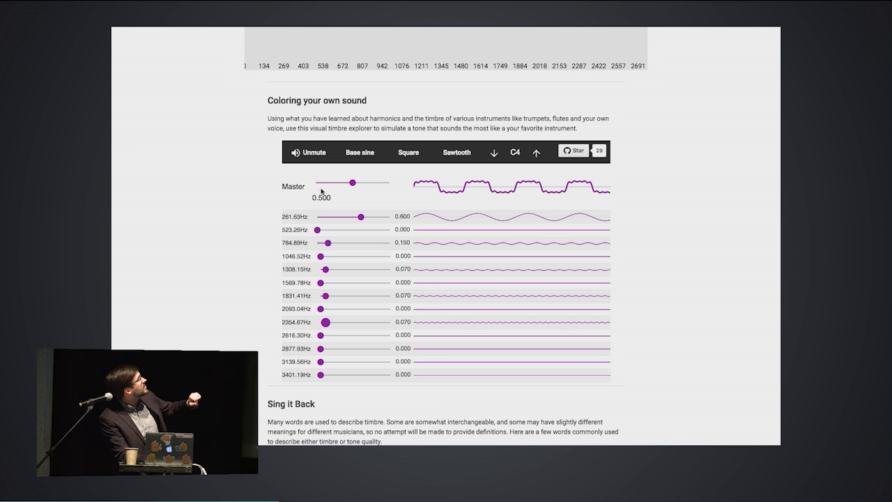
click(308, 151)
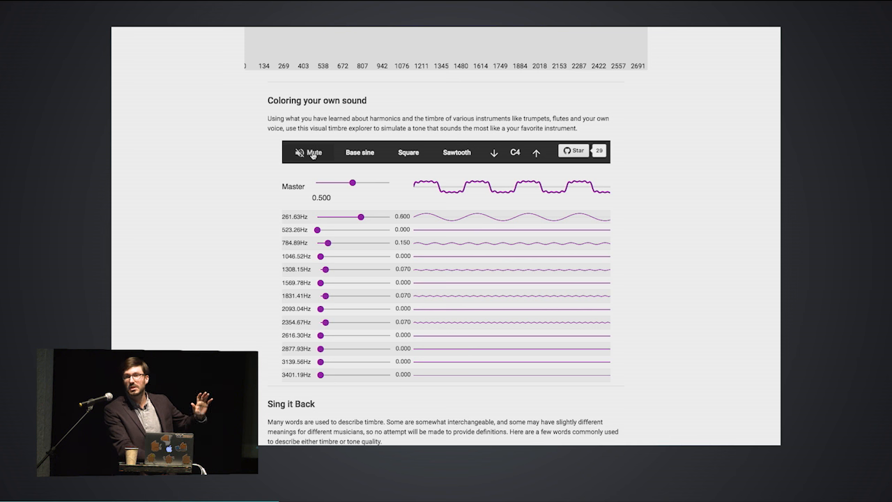
click(308, 152)
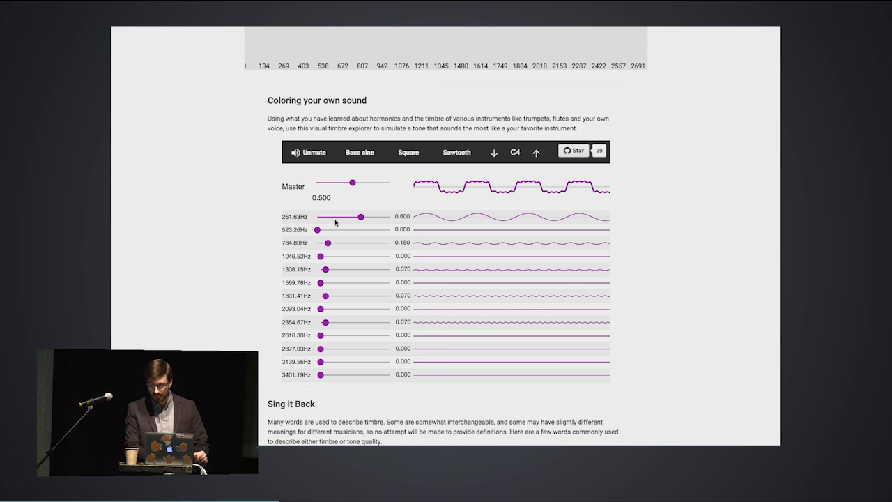
Scroll through the Sing it Back word list and return to Visualizing Timbre
scroll(down, 3)
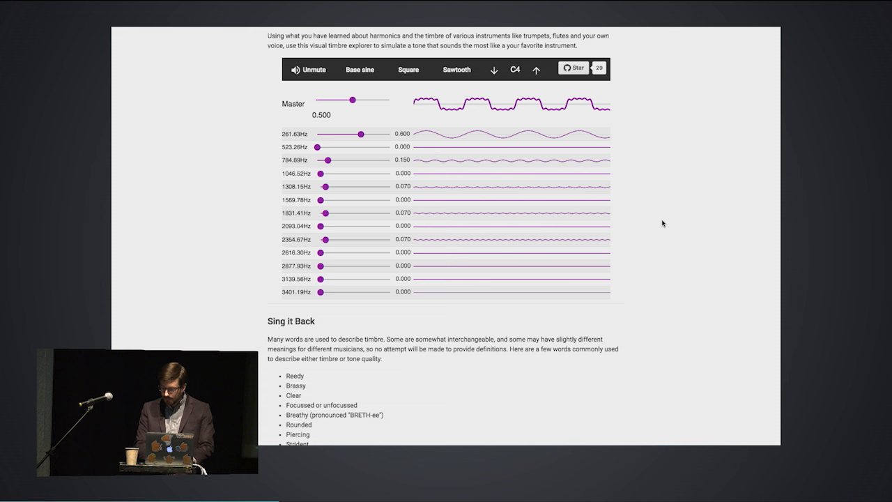
scroll(down, 3)
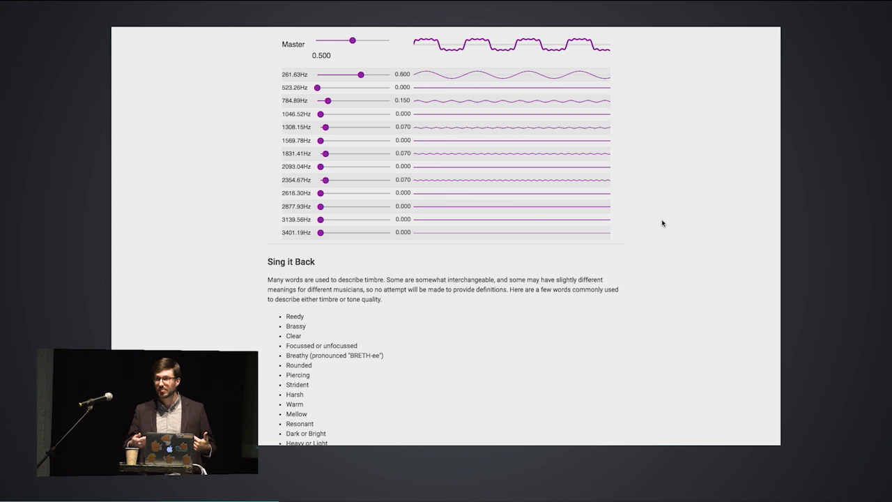
mouse_move(686, 211)
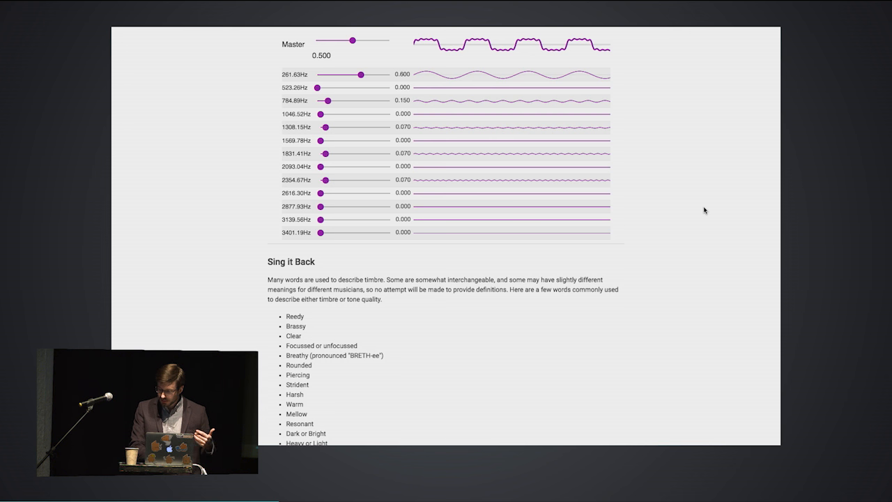
scroll(down, 3)
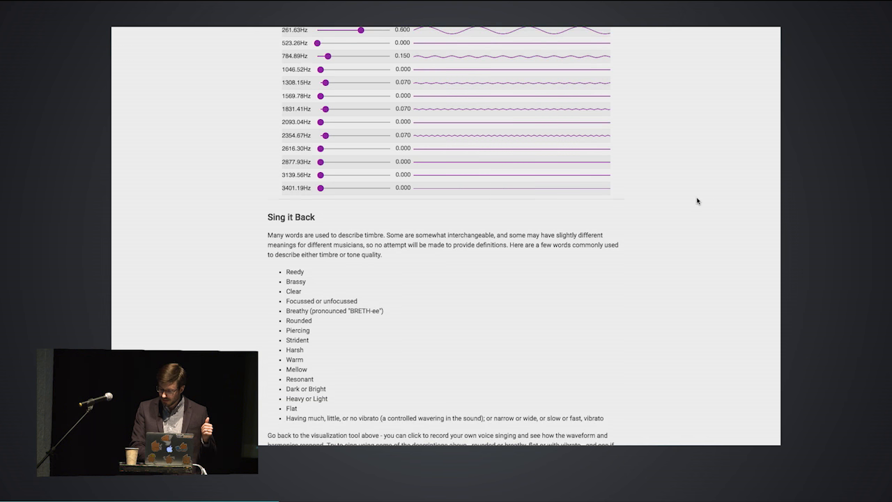
scroll(down, 3)
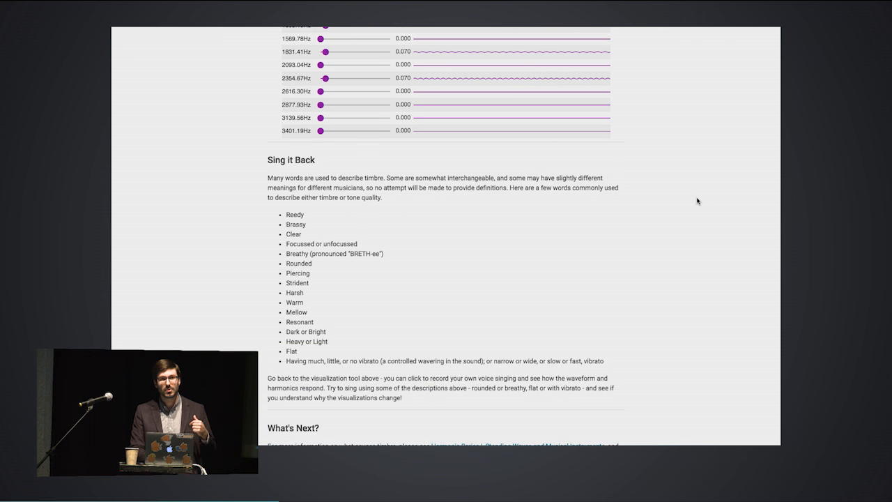
scroll(down, 3)
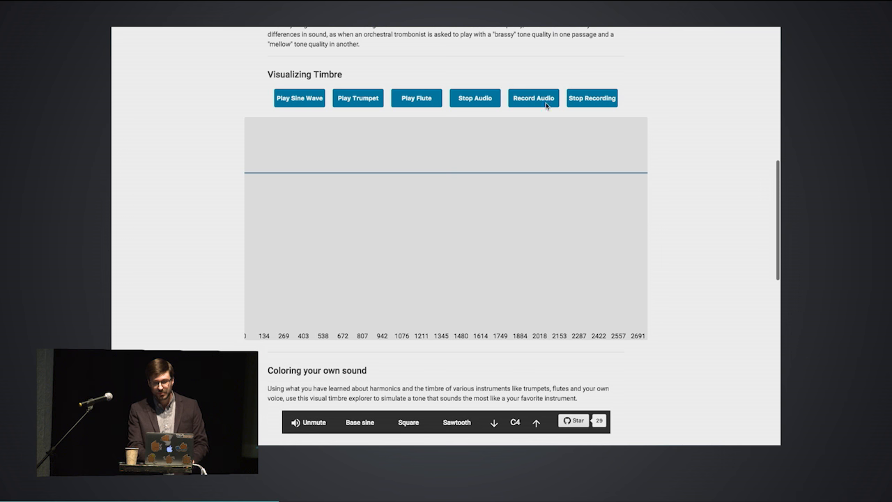
Start Record Audio to show a live voice waveform and frequency spectrum
click(533, 98)
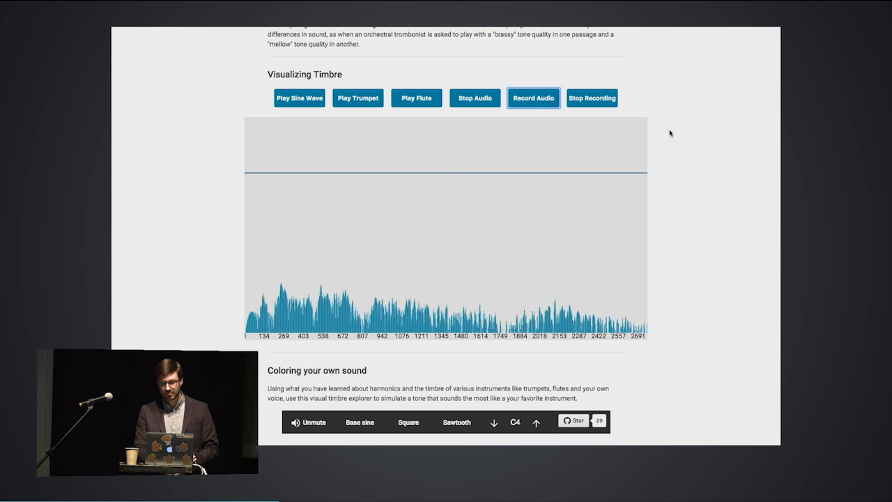
click(534, 98)
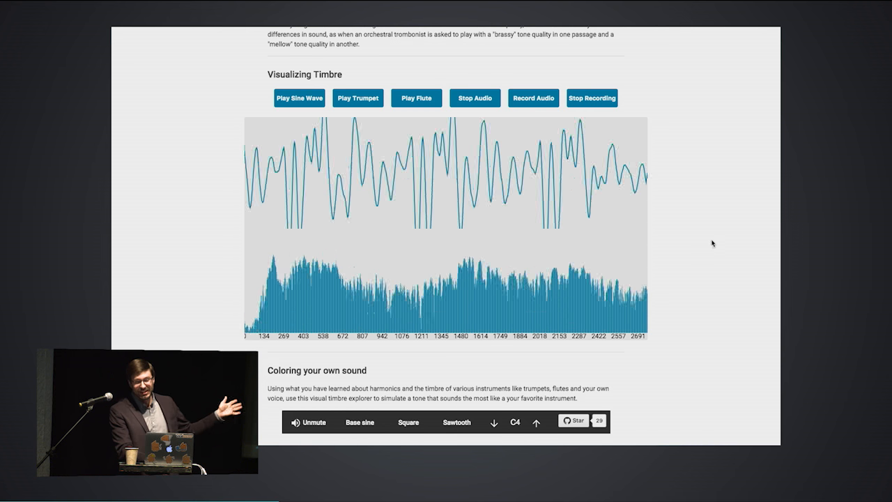
Scroll past the timbre explorer to the In C chapter's Play with your peers section
scroll(down, 3)
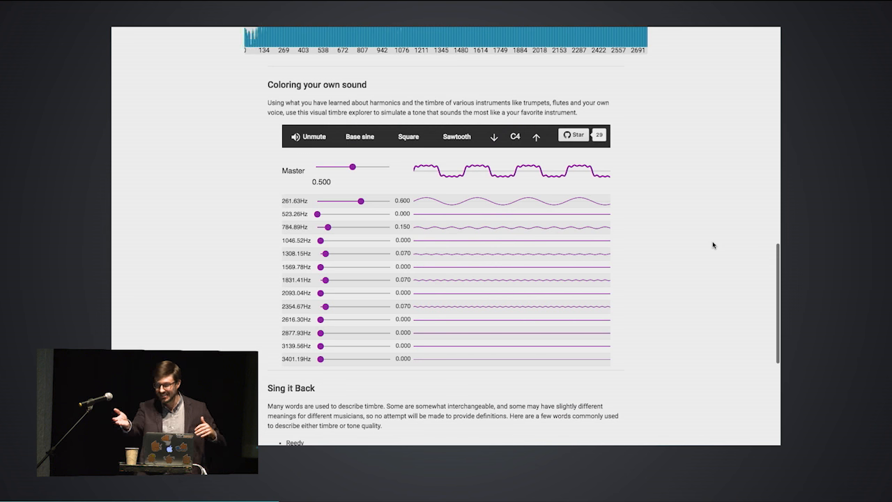
scroll(down, 3)
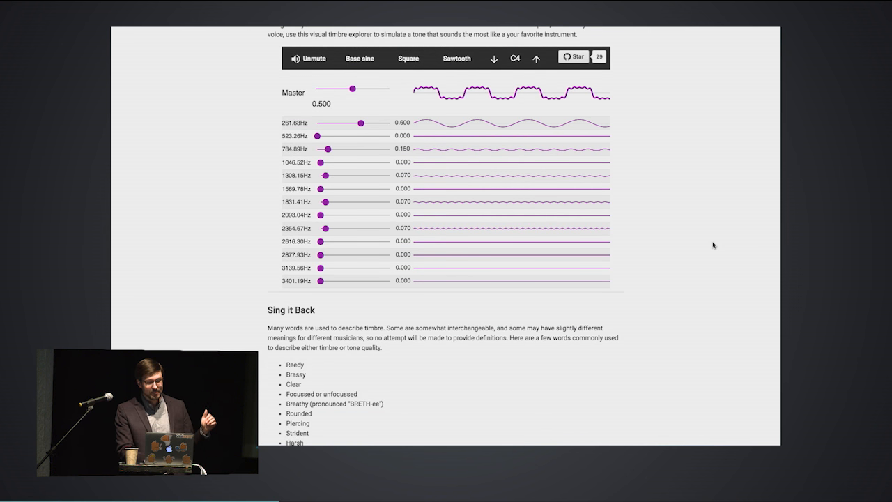
scroll(down, 3)
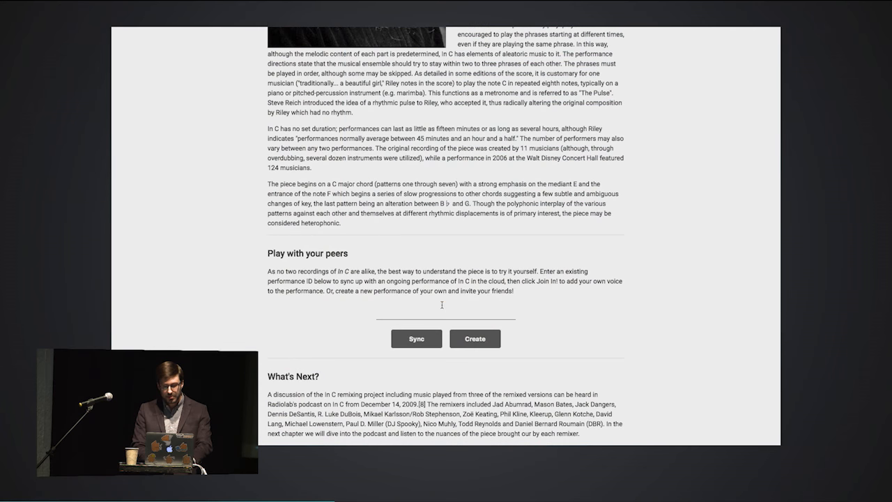
Enter performance ID 'star', sync, and join the In C performance
text(star)
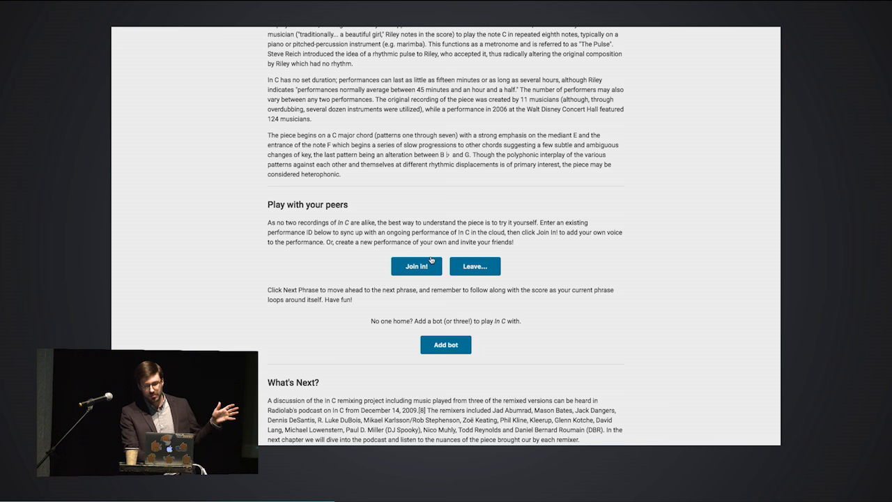
click(416, 266)
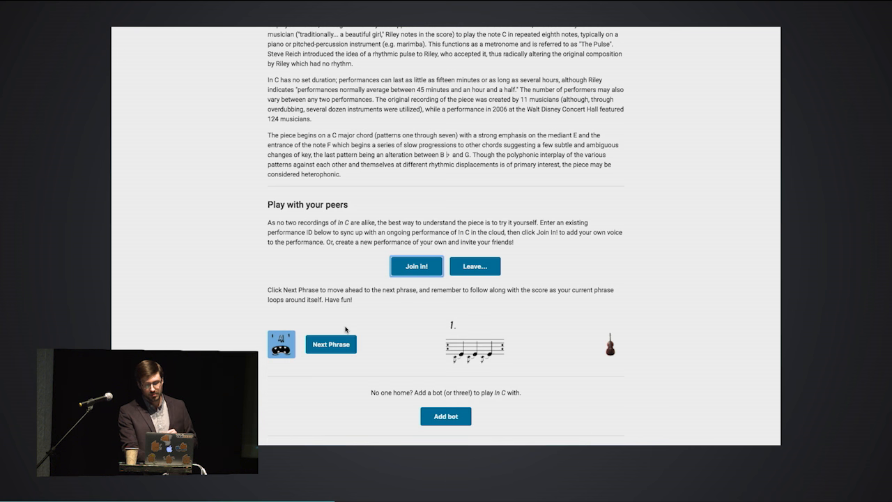
click(445, 416)
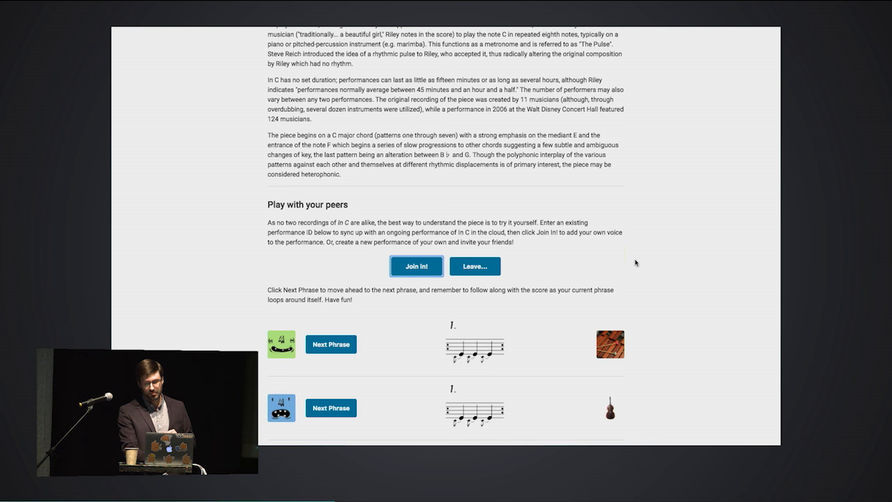
scroll(down, 3)
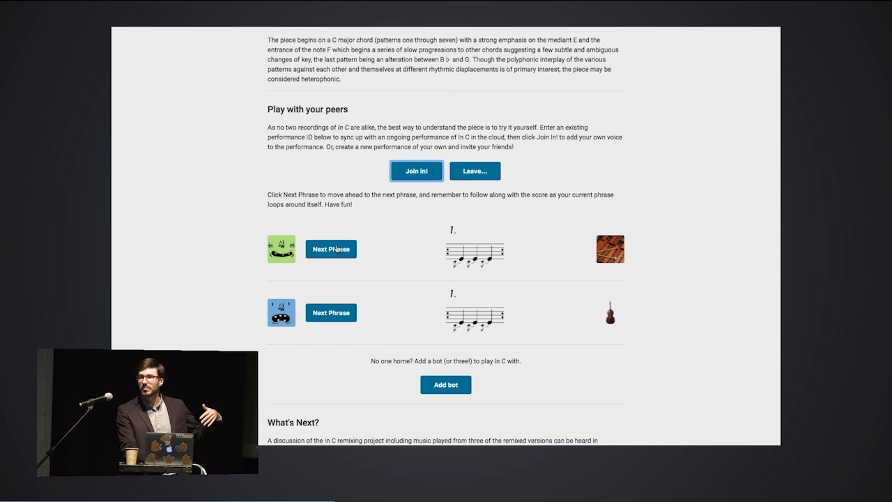
Advance the two players' parts to phrases 4 and 6
click(331, 249)
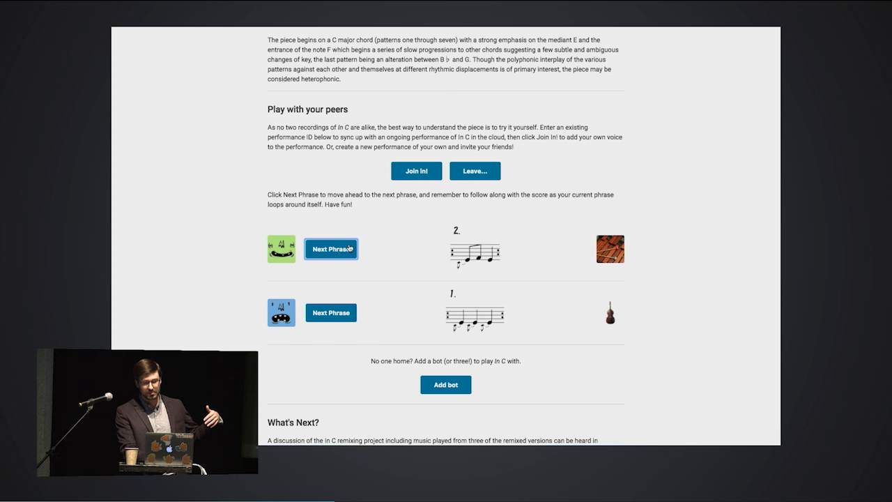
click(331, 249)
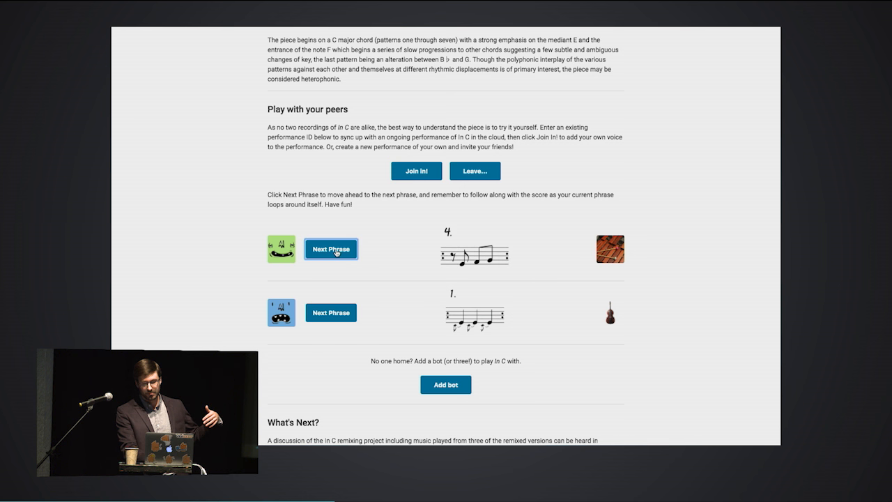
click(331, 313)
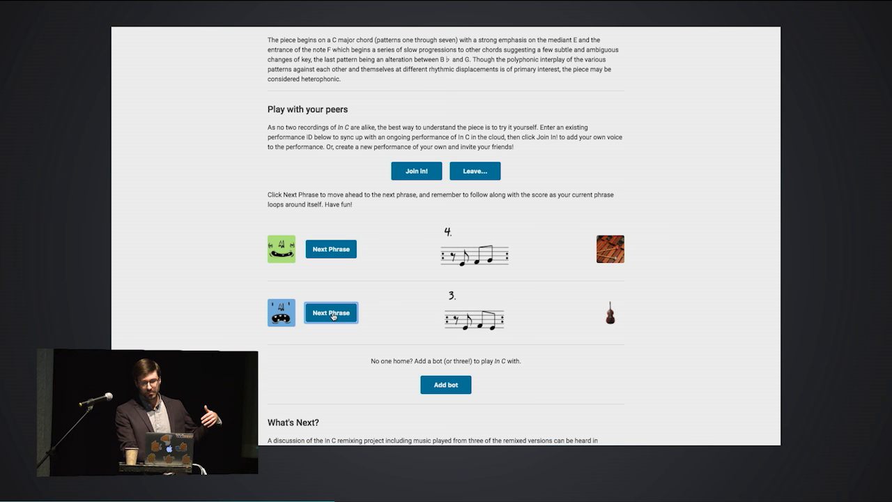
click(330, 312)
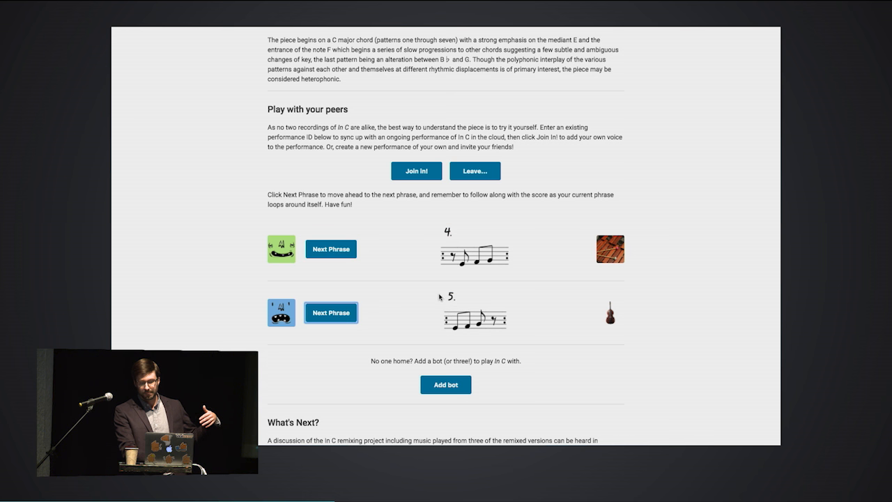
click(330, 312)
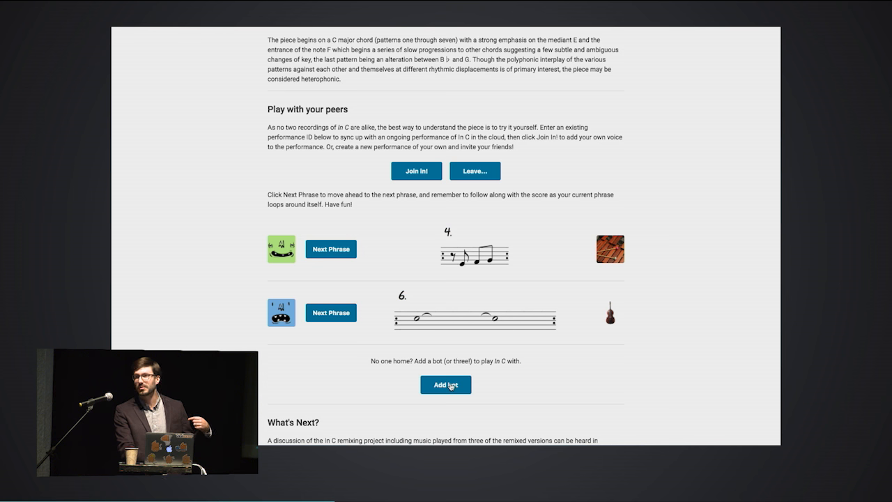
Add a bot player, advance your part to phrase 7, and leave the performance
click(445, 384)
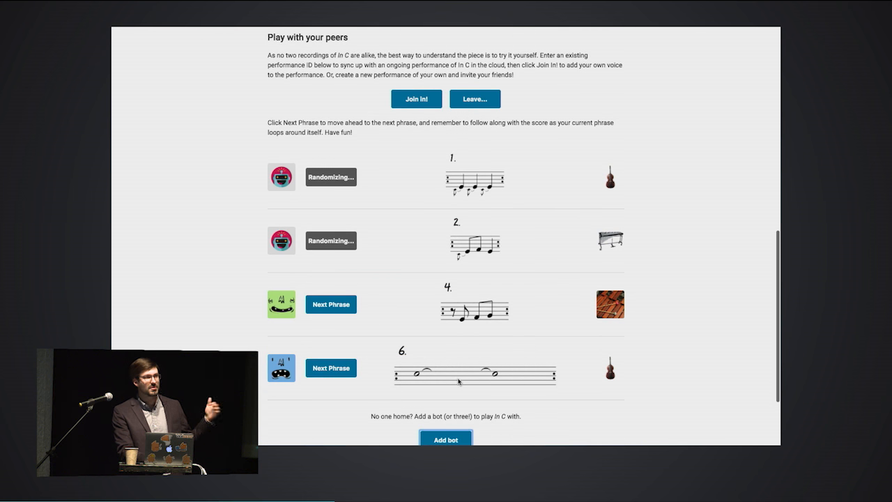
click(330, 304)
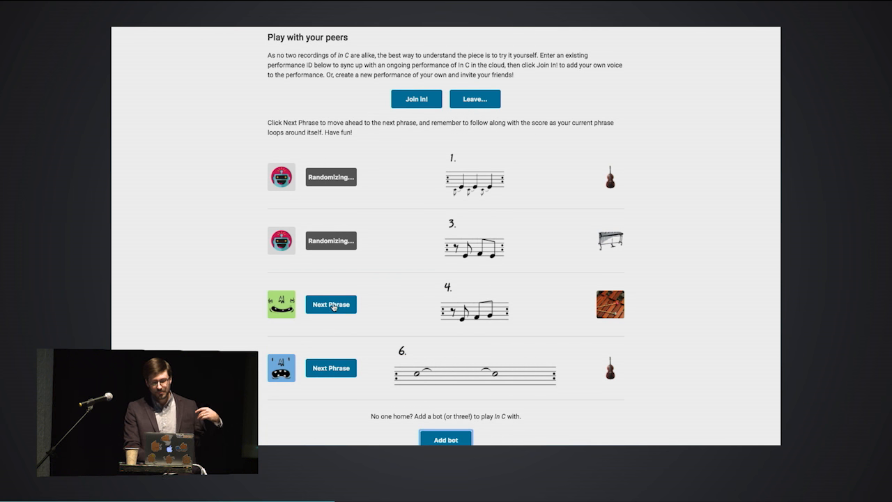
click(331, 303)
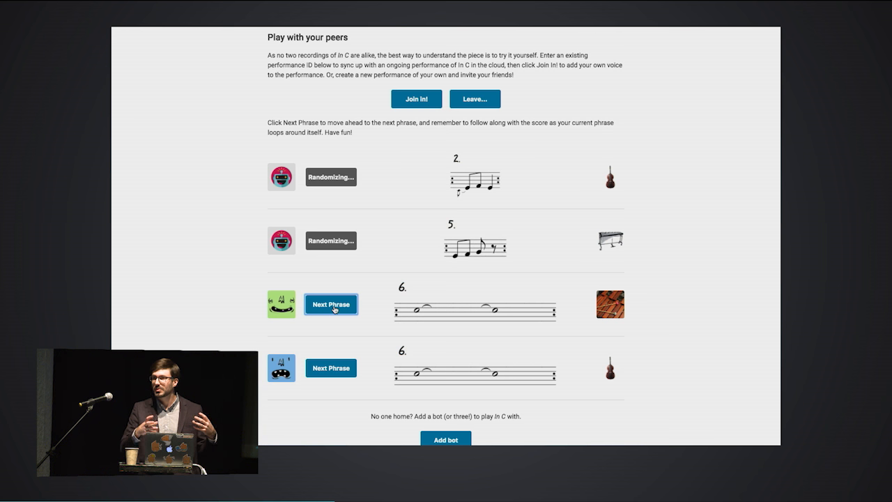
click(330, 304)
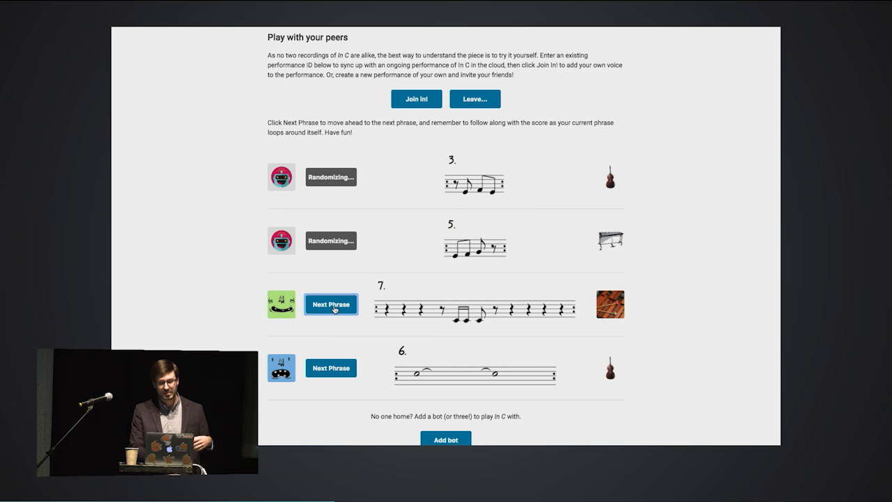
click(332, 305)
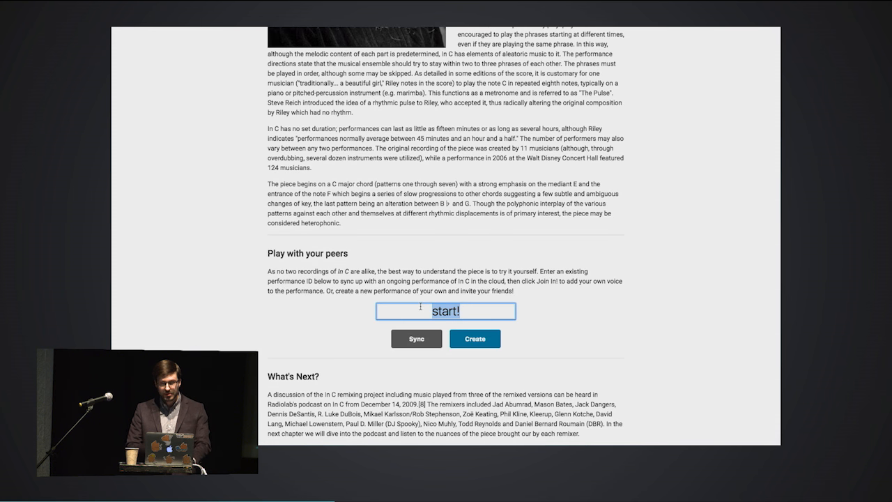
Enter performance ID bib16 and sync to join the running In C session
text(bib16)
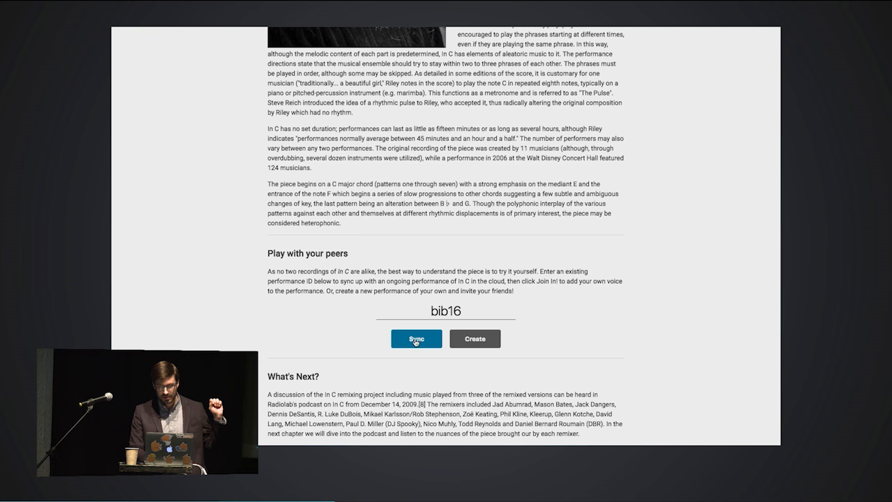
click(416, 338)
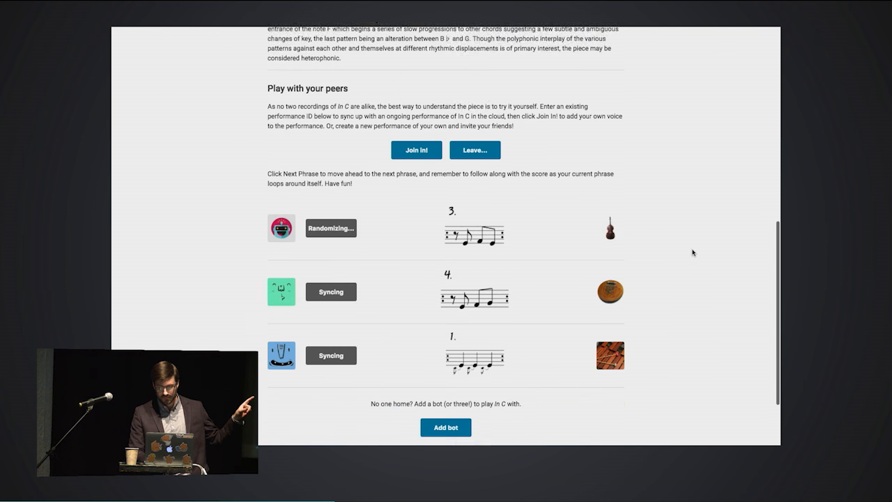
Advance your part through phrases 2, 3 and 4, then leave the performance
scroll(down, 3)
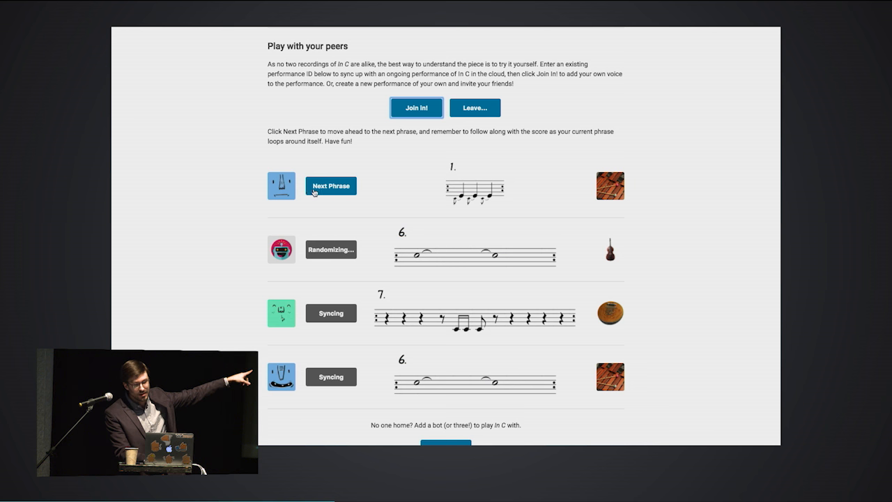
click(330, 185)
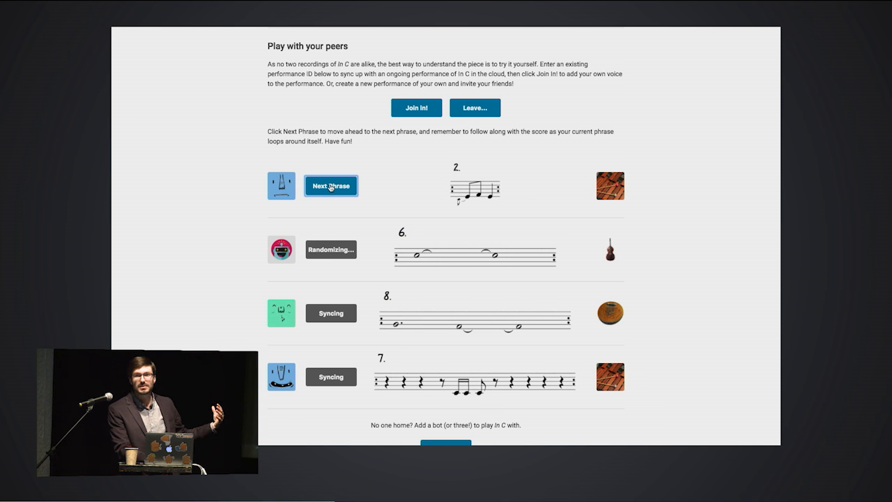
click(330, 186)
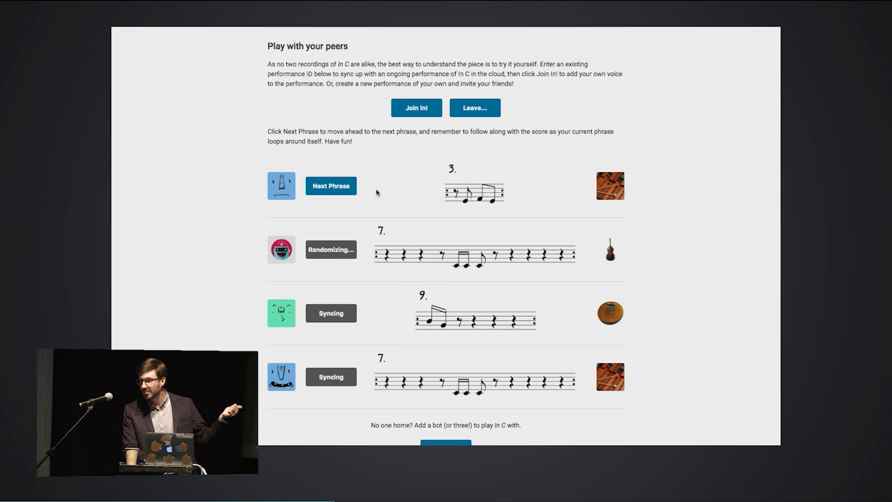
mouse_move(531, 185)
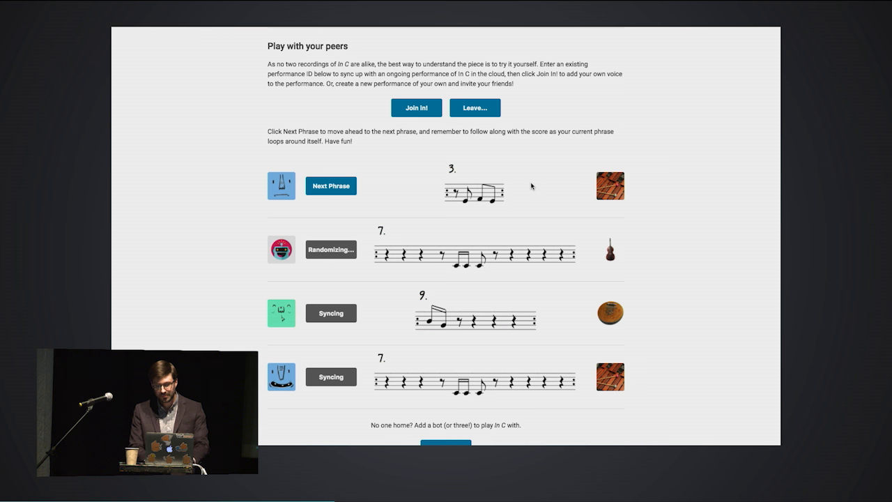
click(331, 185)
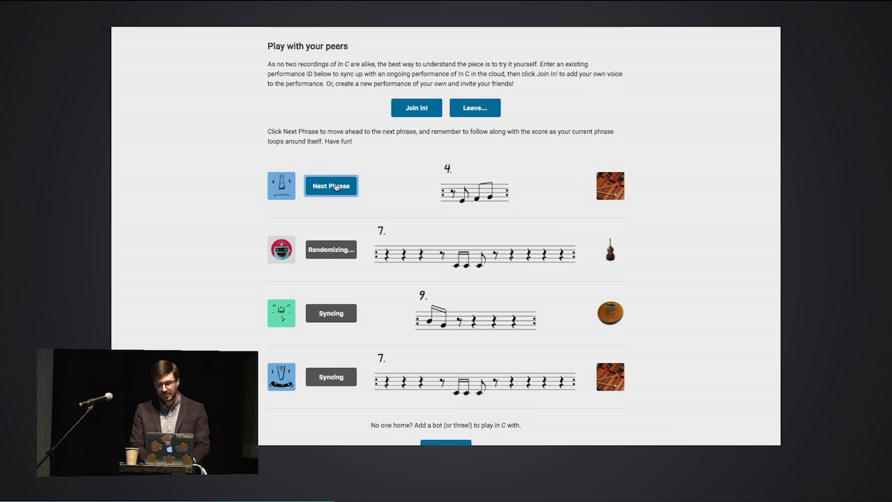
click(330, 185)
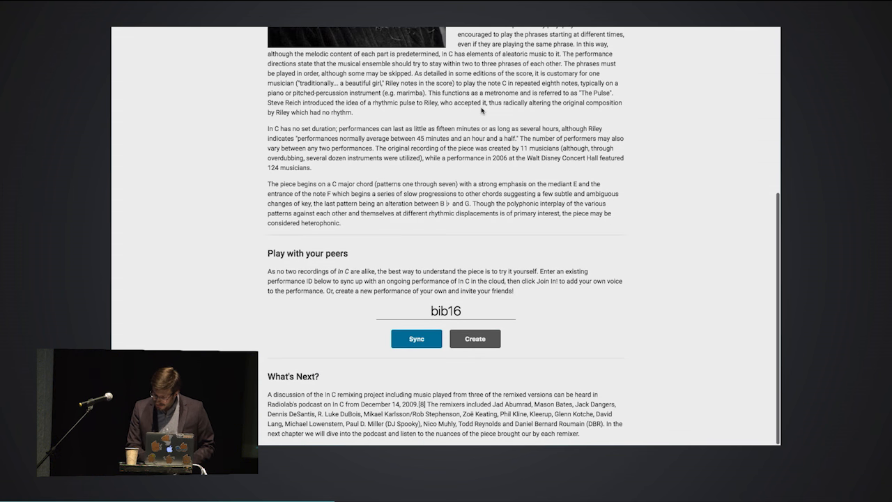
mouse_move(810, 178)
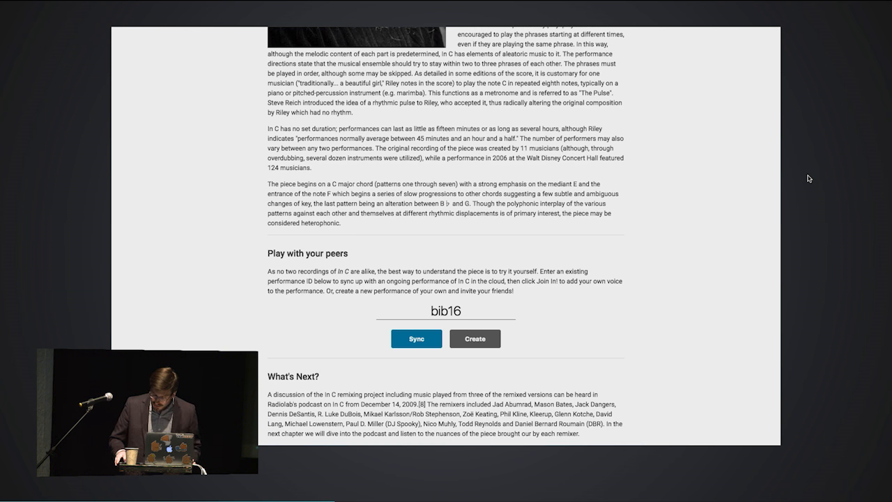
mouse_move(815, 175)
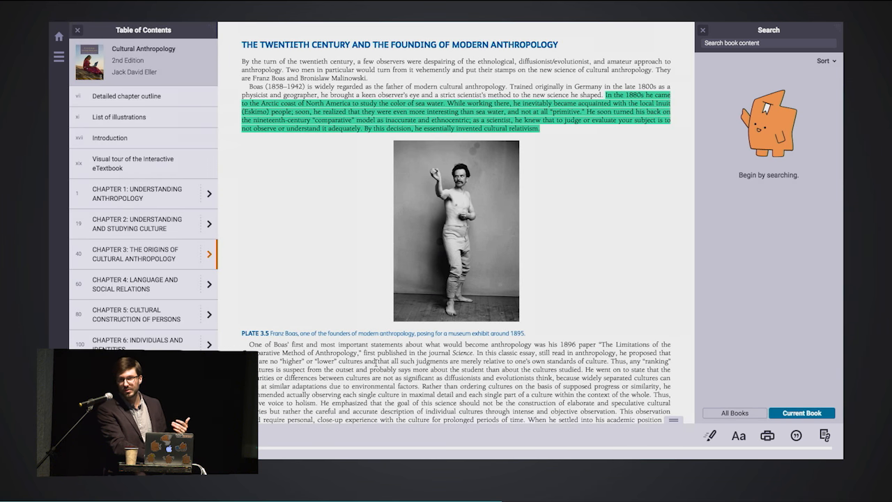
mouse_move(835, 235)
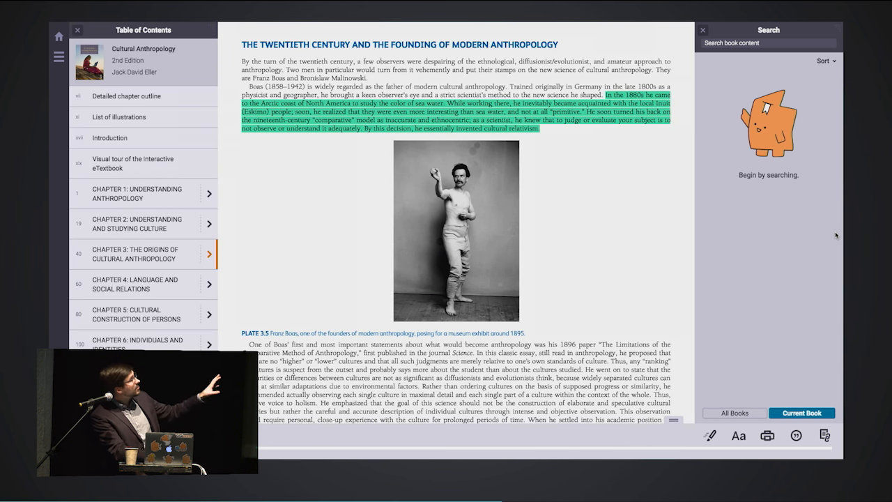
mouse_move(845, 233)
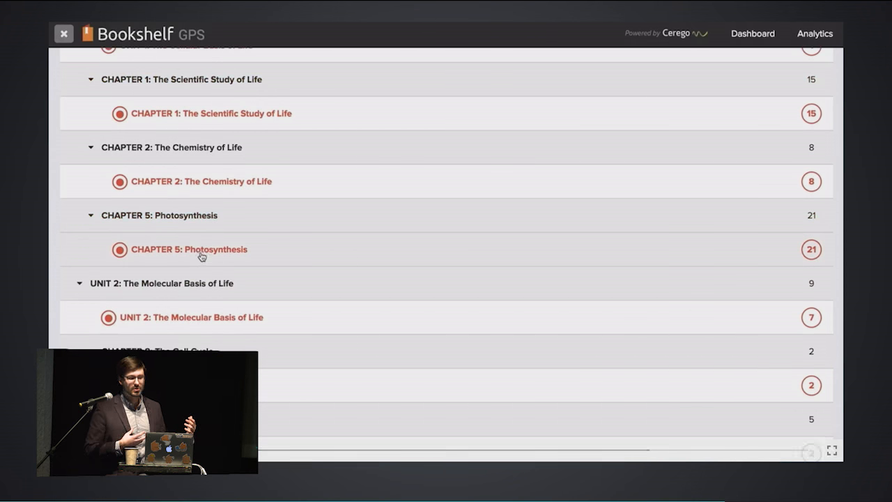
Open the CHAPTER 5: Photosynthesis set and create a new Passages item
click(189, 249)
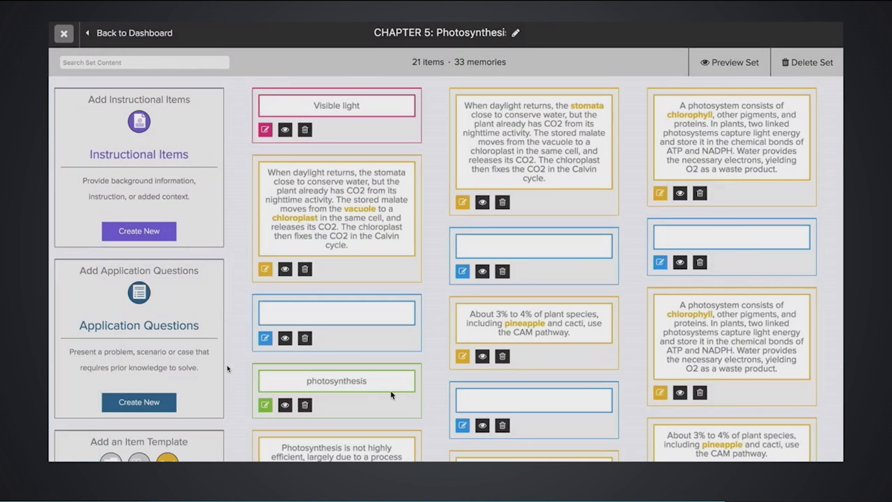
scroll(down, 3)
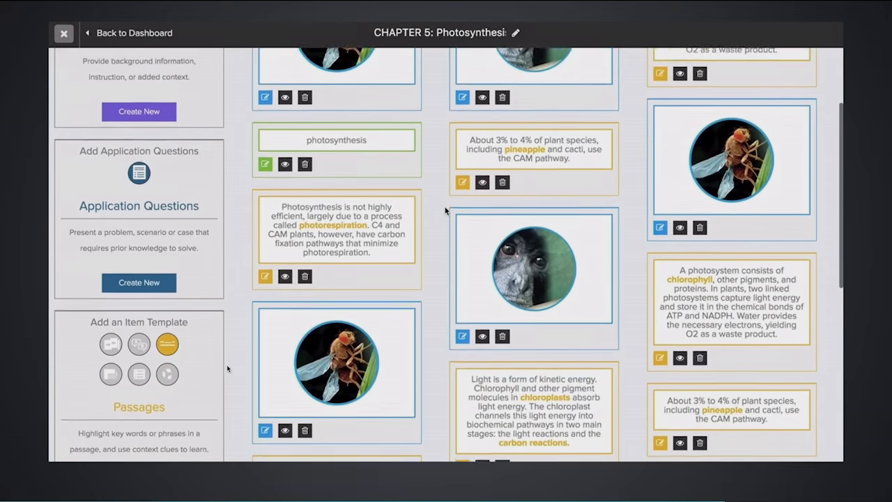
scroll(down, 3)
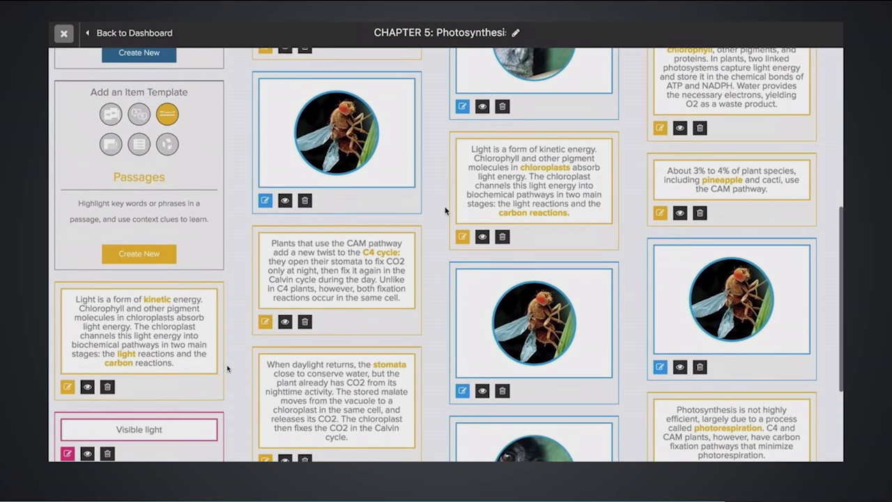
click(139, 253)
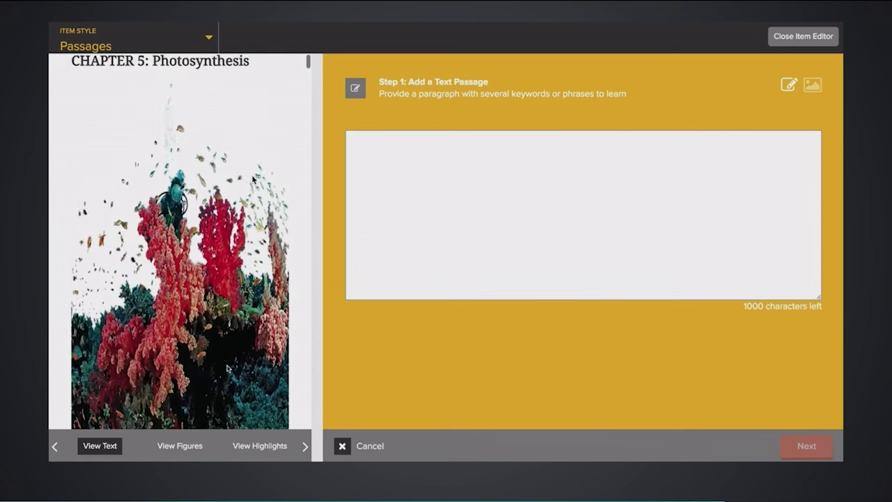
Mark 'organisms' and 'hydrothermal' as clozes in the passage and finish the item
scroll(down, 3)
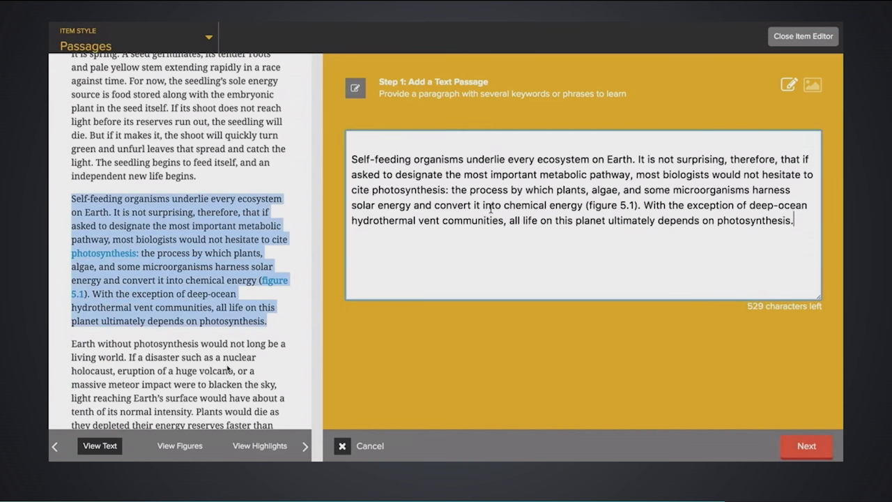
click(806, 446)
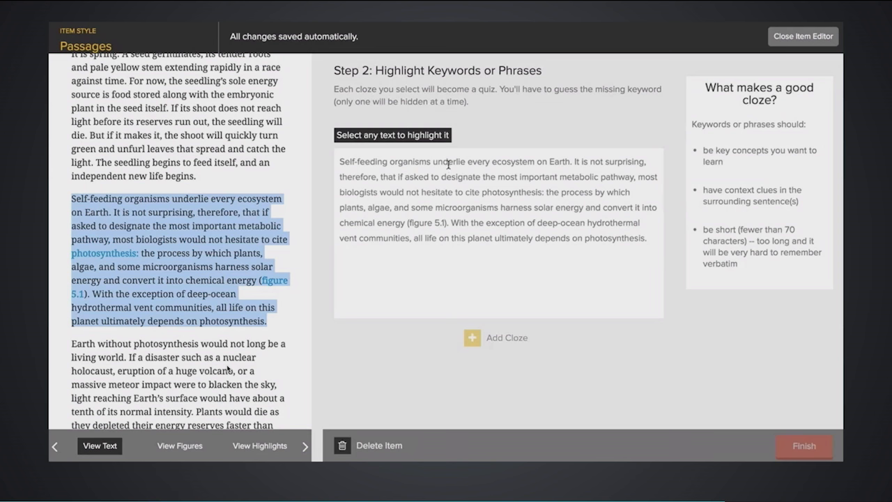
click(496, 338)
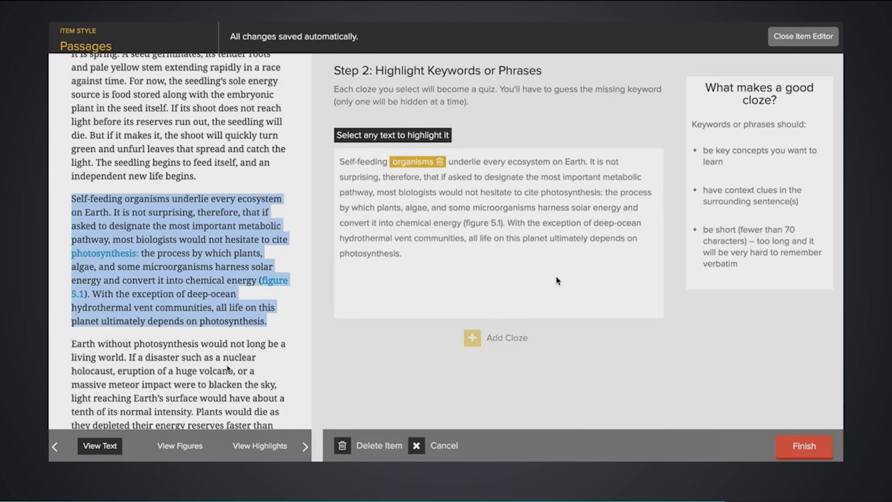
double_click(365, 238)
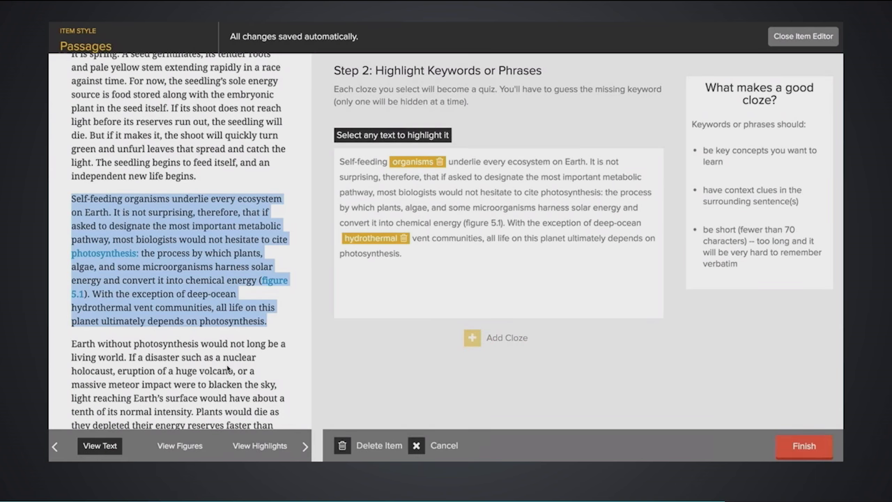
click(804, 446)
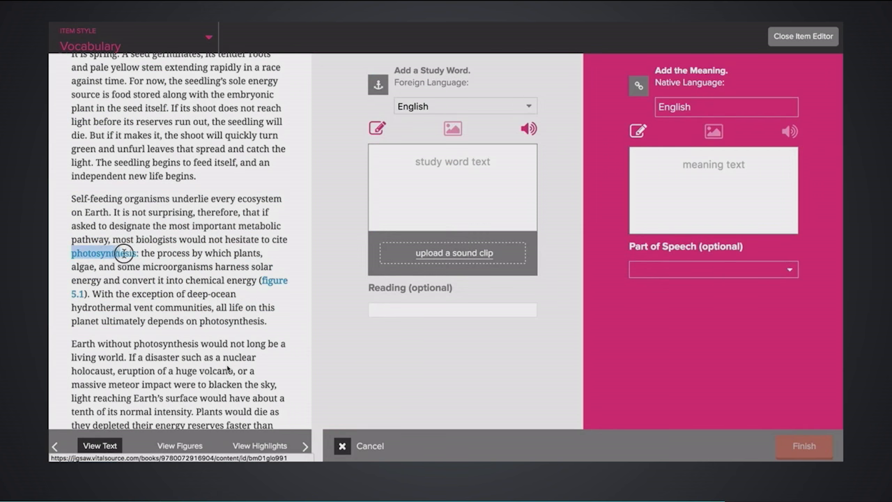
Save a vocabulary item with study word 'photosynthesis' and add another item
click(452, 188)
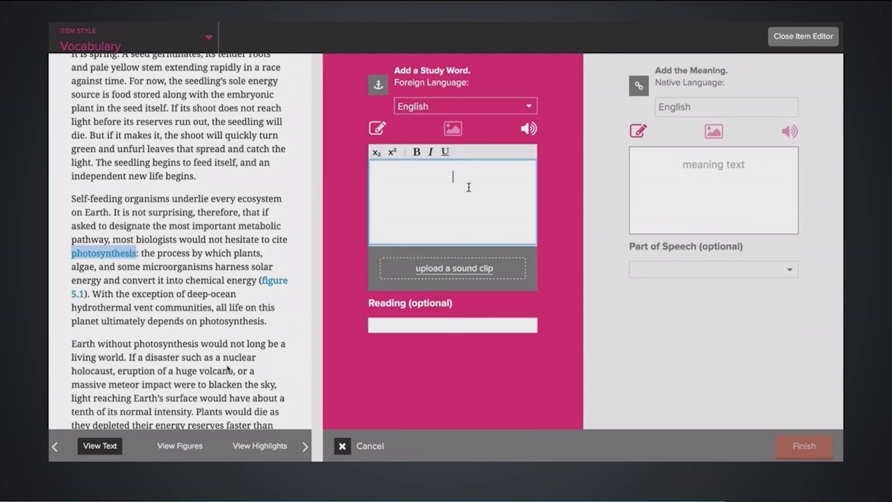
text(photosynthesis)
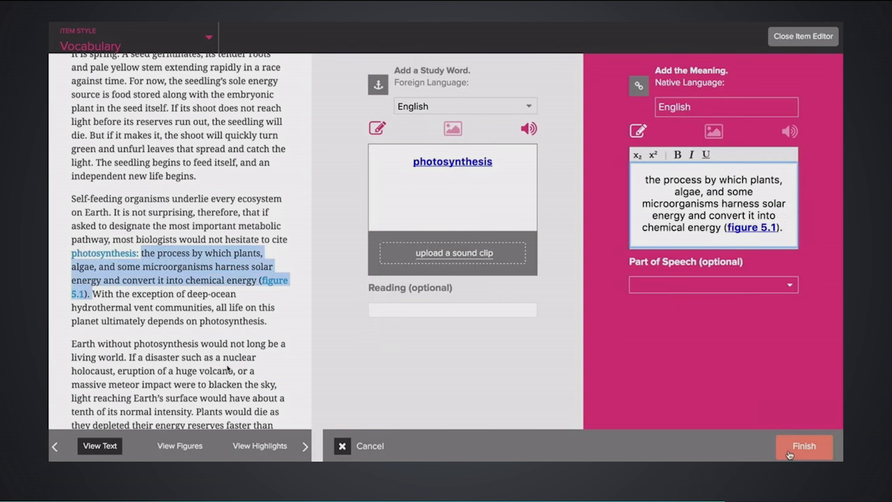
click(804, 446)
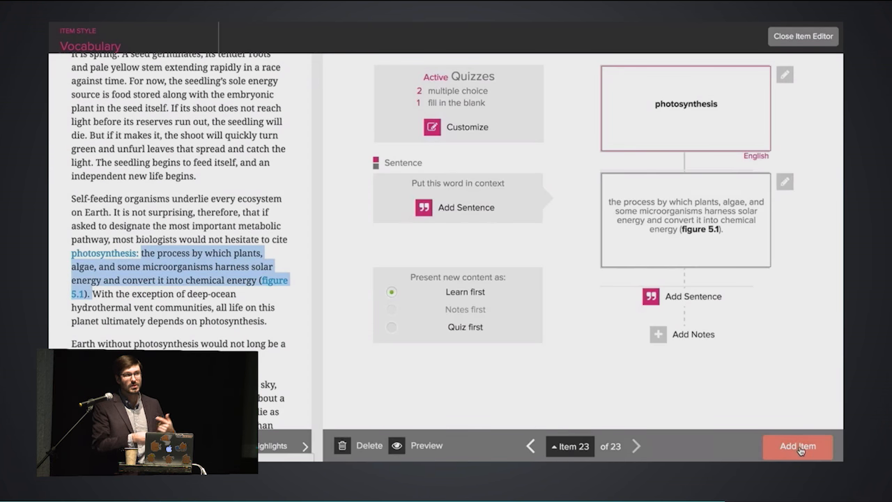
click(798, 446)
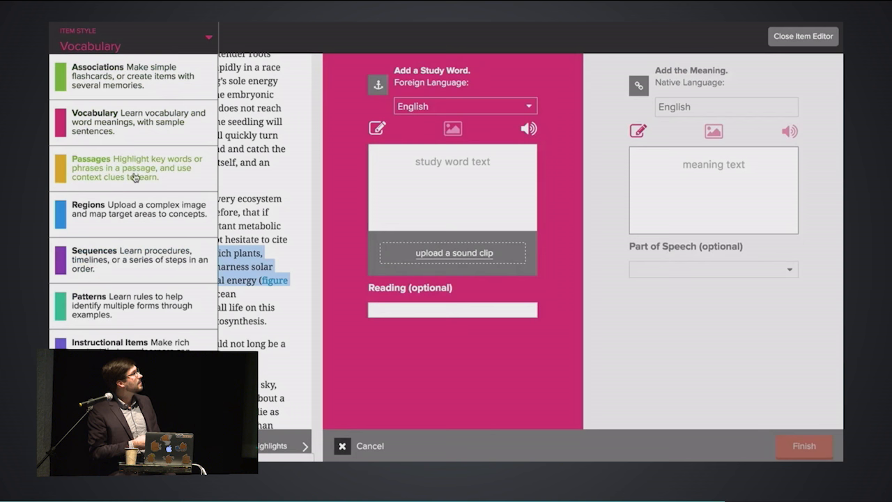